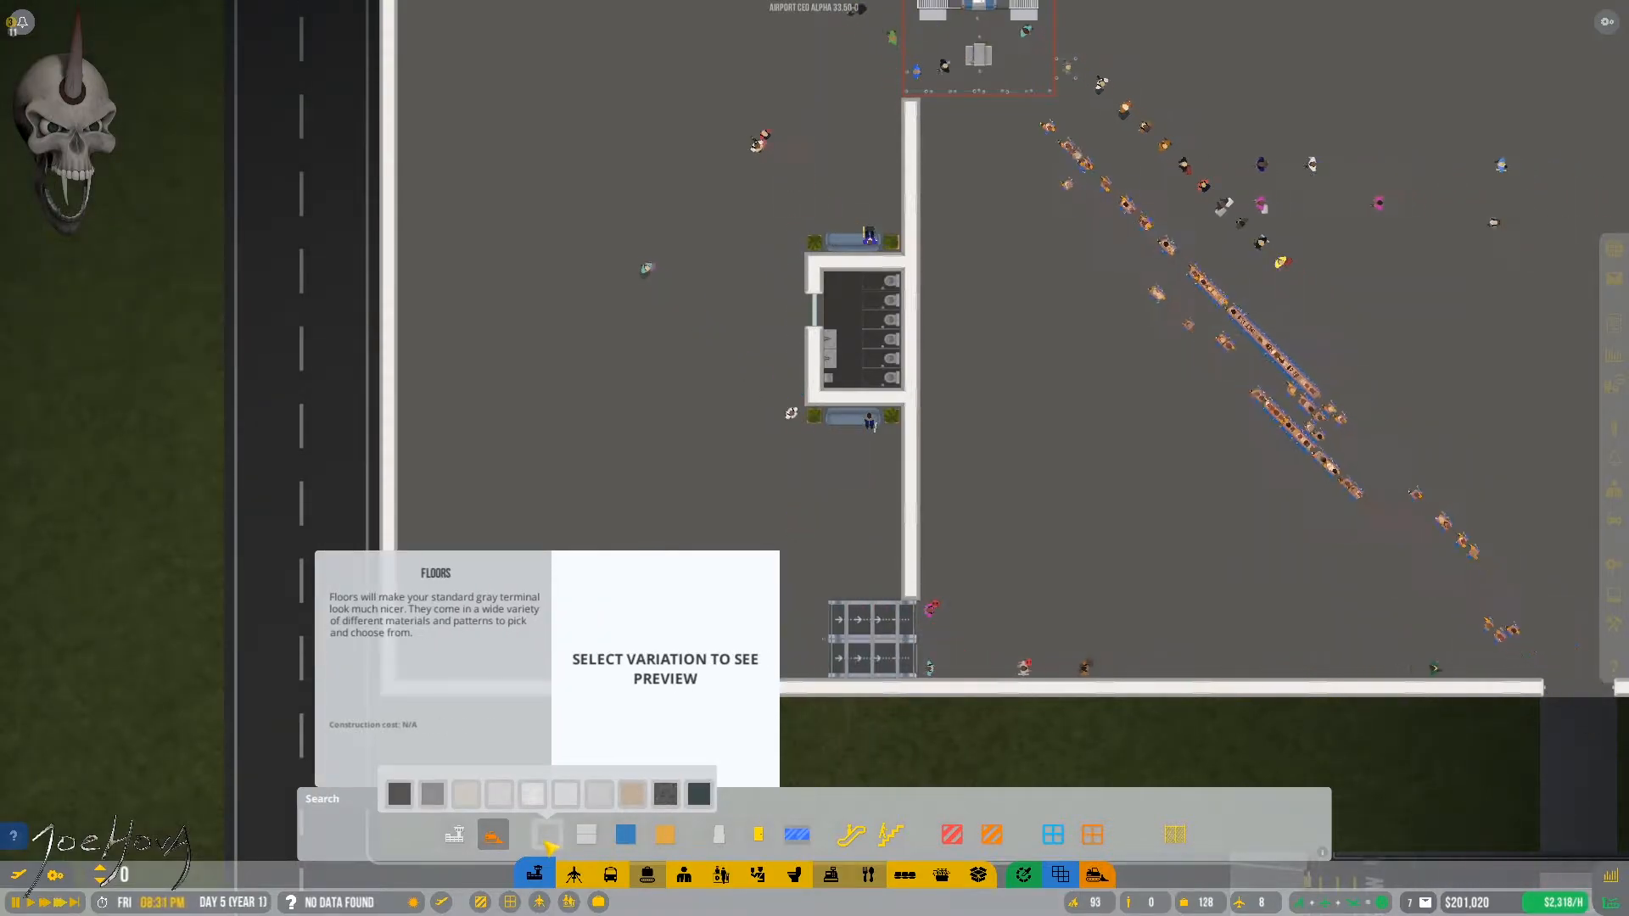
# Step: Preview floor patterns and select the marble floor for the terminal
pyautogui.click(565, 794)
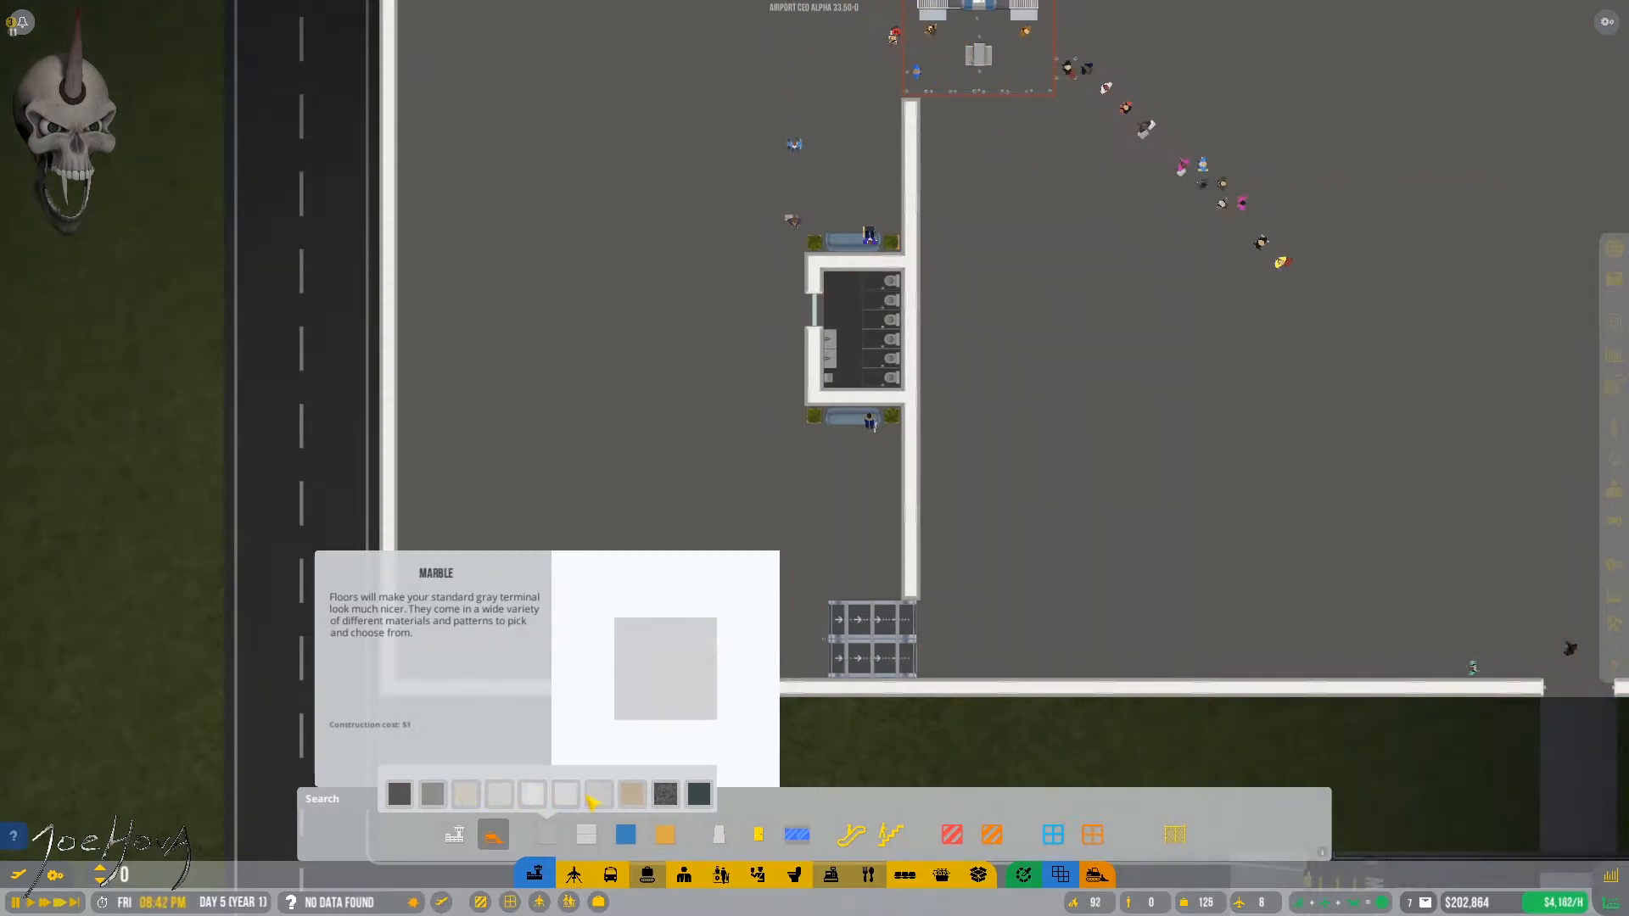
pyautogui.click(598, 795)
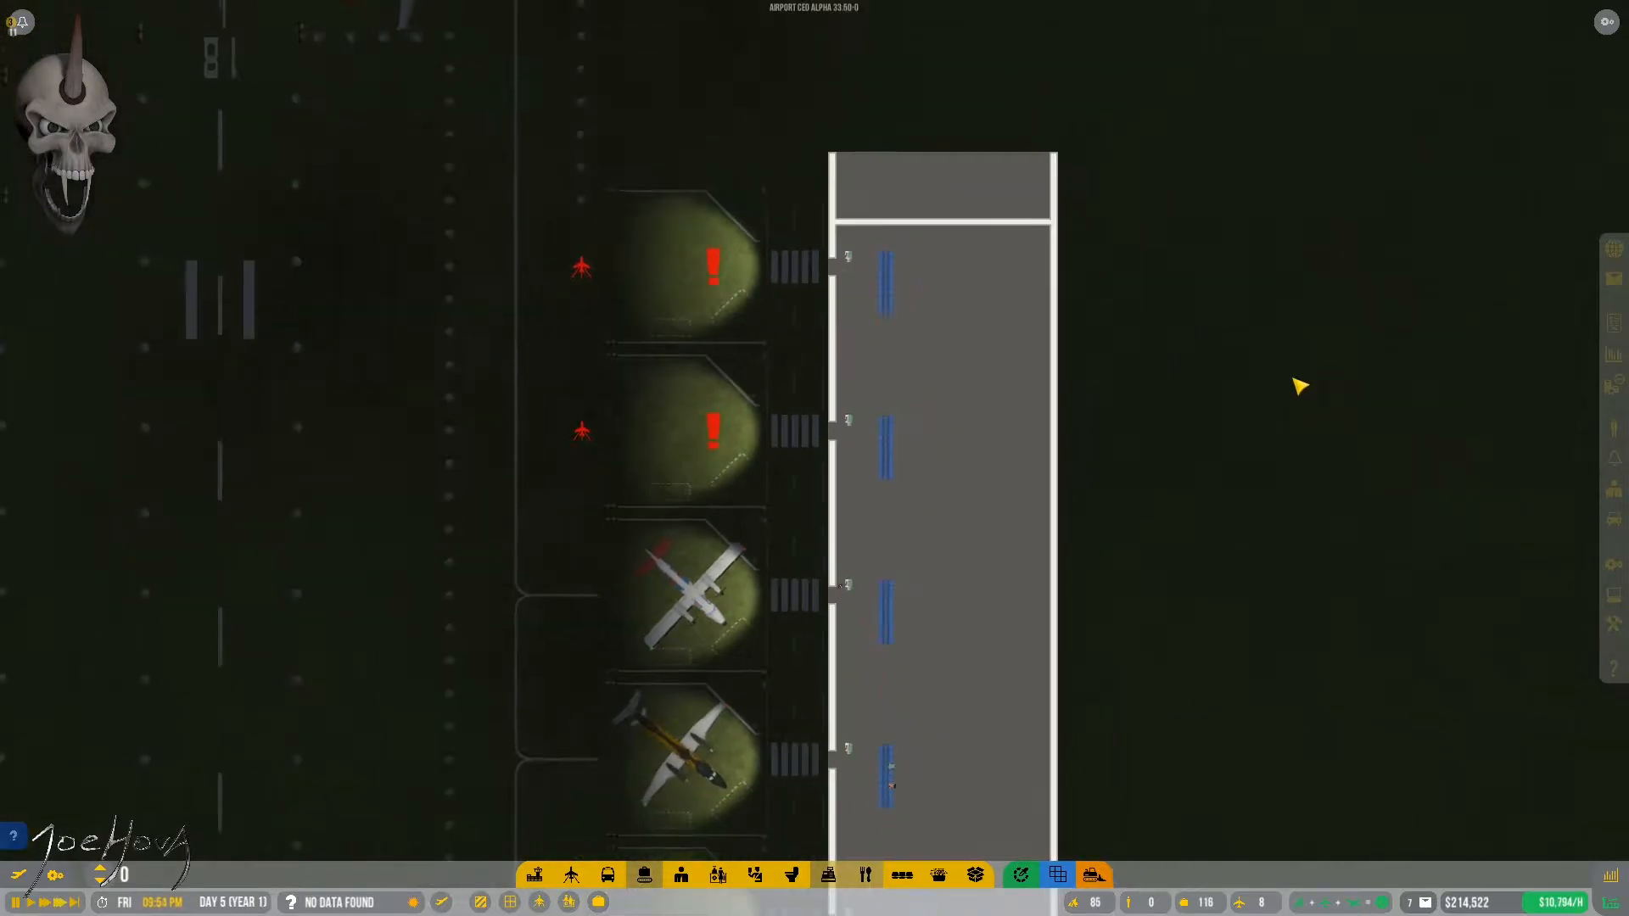
# Step: Check a gate boarding desk and its stand, which reports no taxiway path to a runway
pyautogui.click(571, 873)
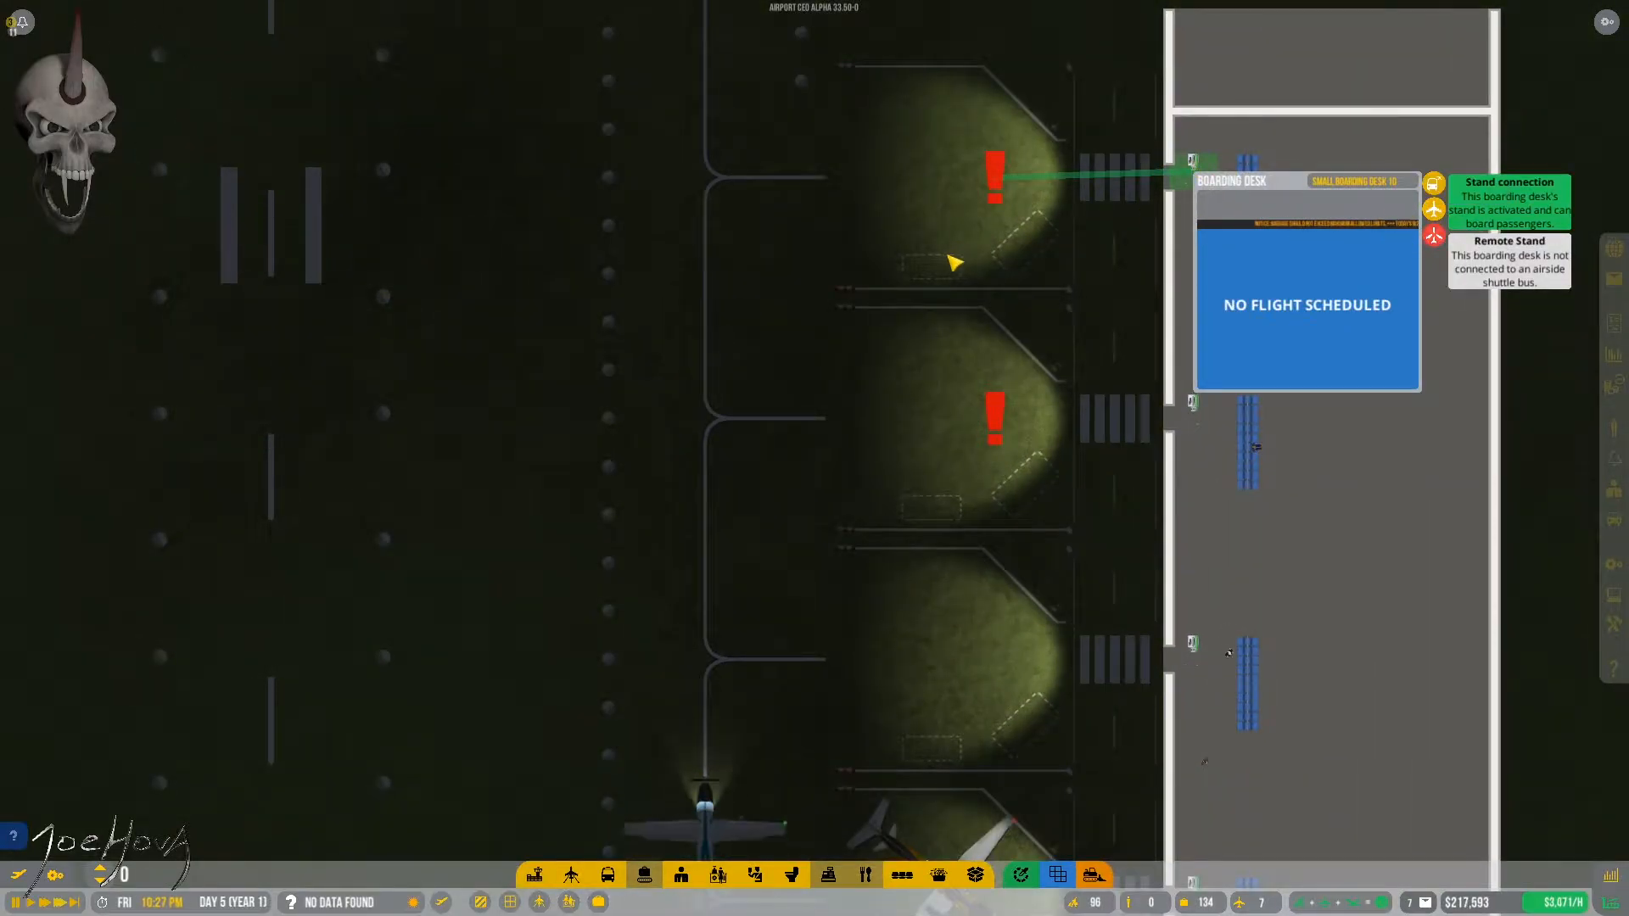
pyautogui.click(953, 187)
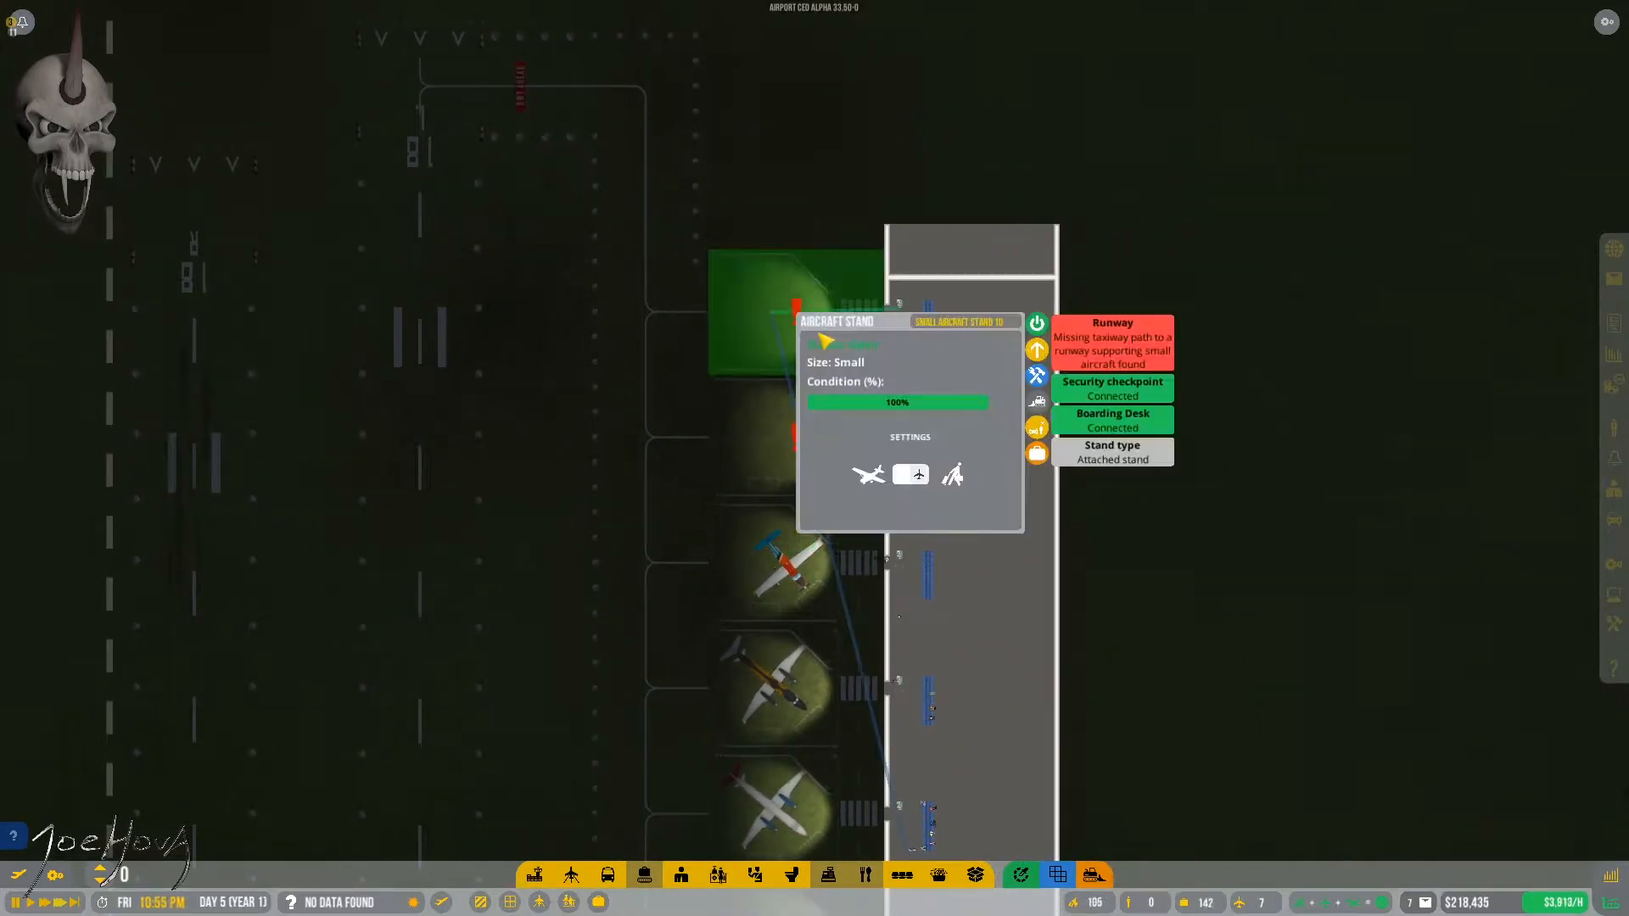
pyautogui.click(1036, 322)
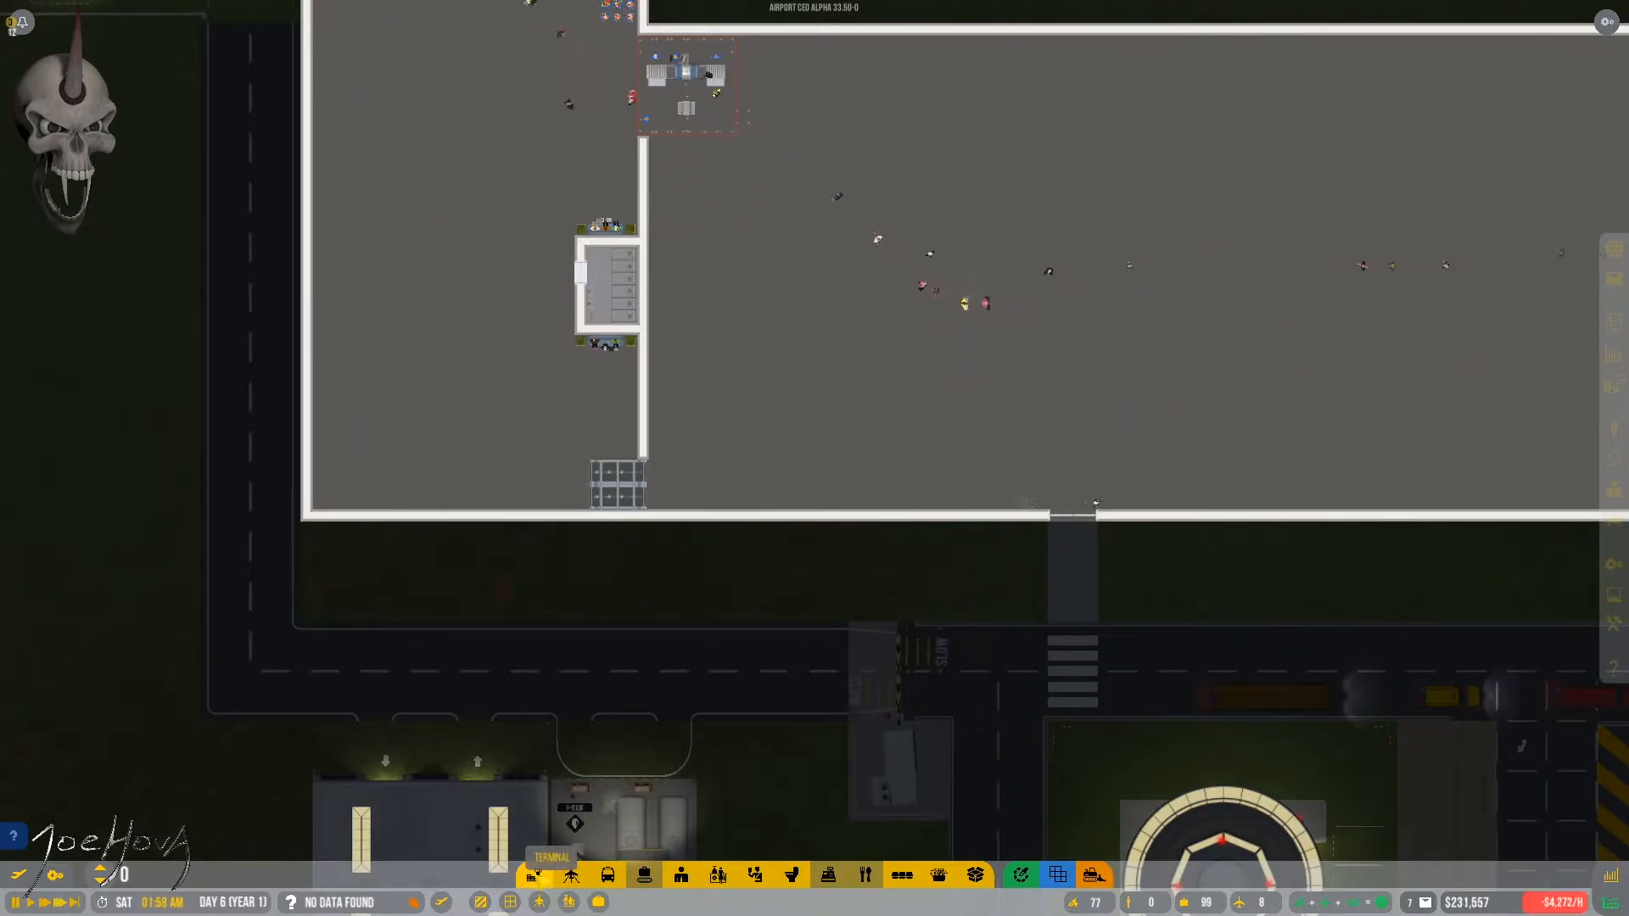
# Step: Show the terminal building options in the build bar
pyautogui.click(533, 874)
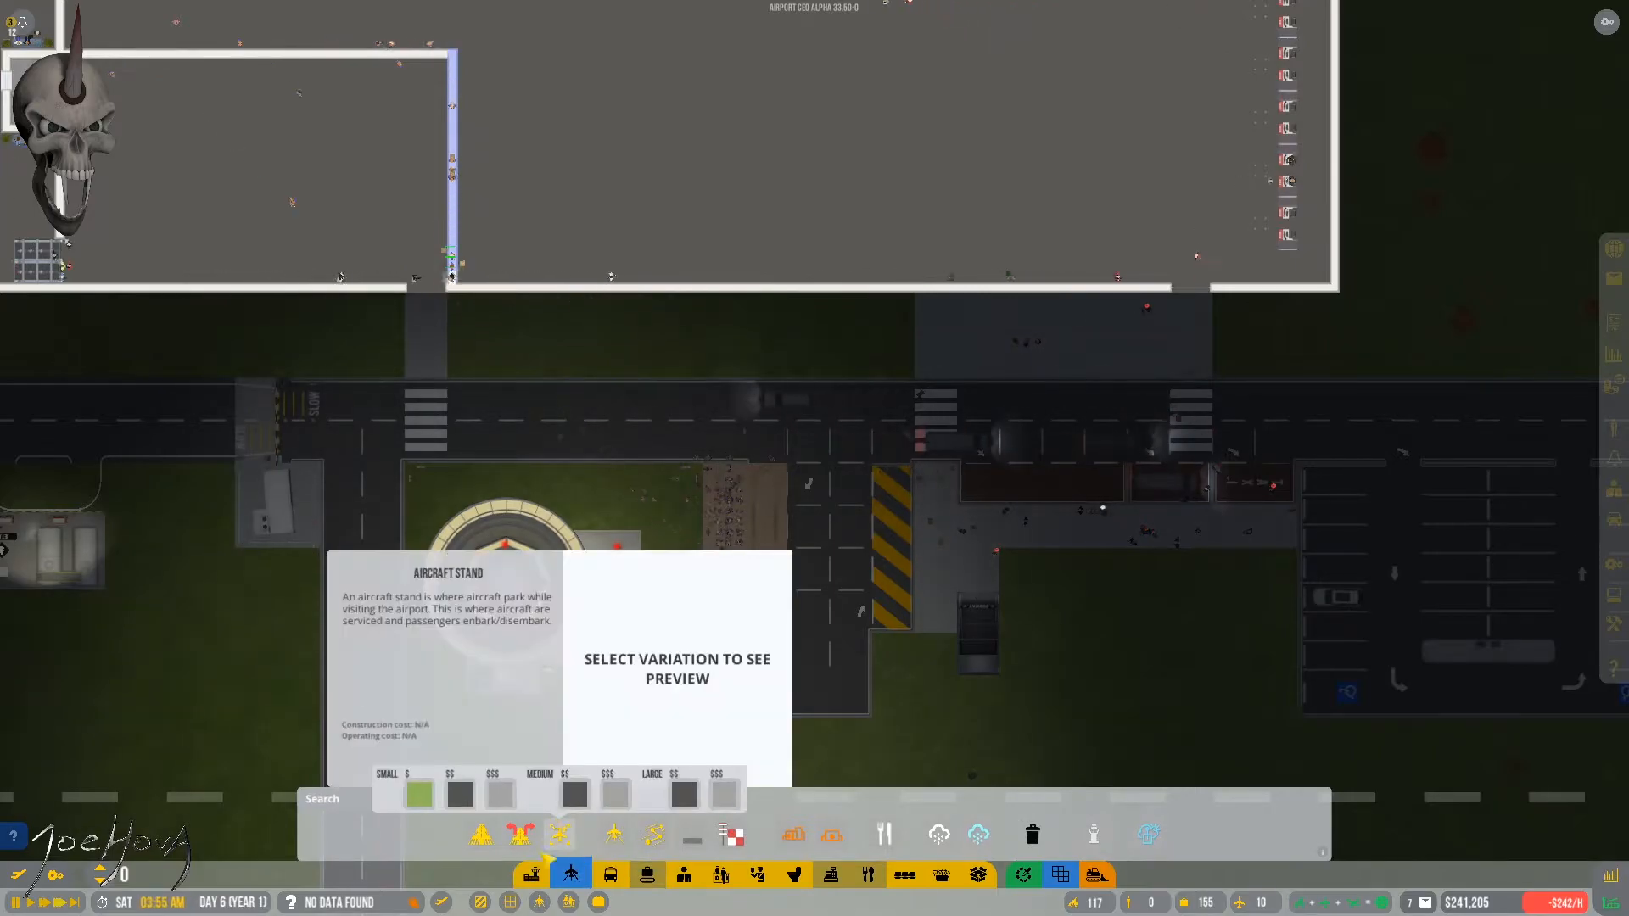
# Step: Drag out new paving beside the terminal entrance using ground transport options
pyautogui.click(608, 872)
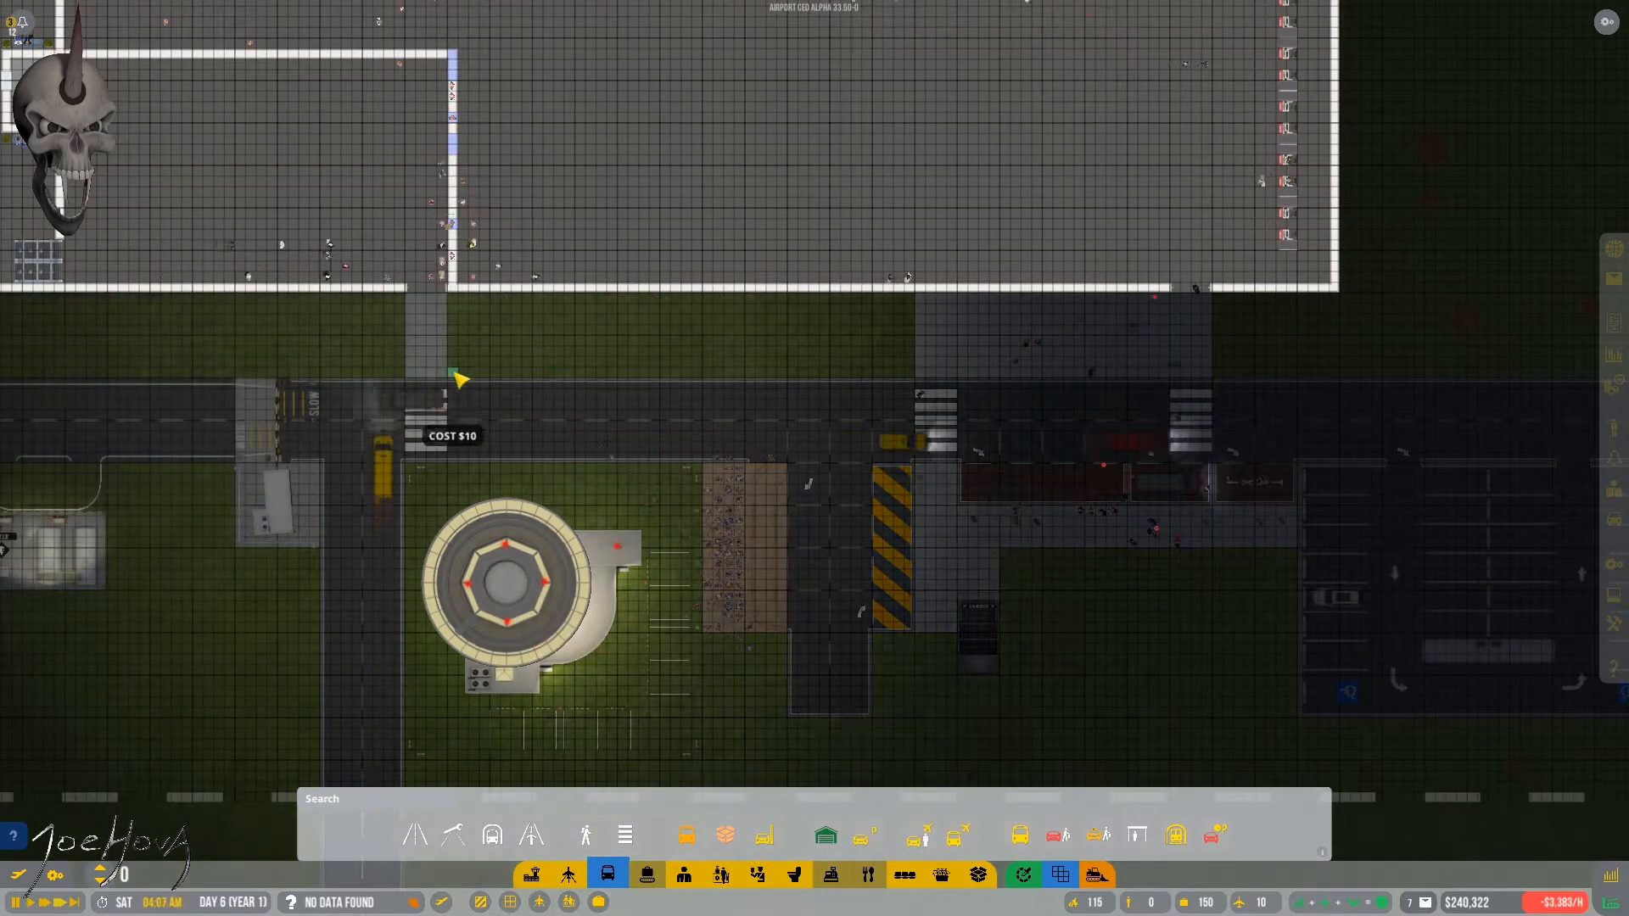
pyautogui.moveTo(458, 379); pyautogui.dragTo(914, 307)
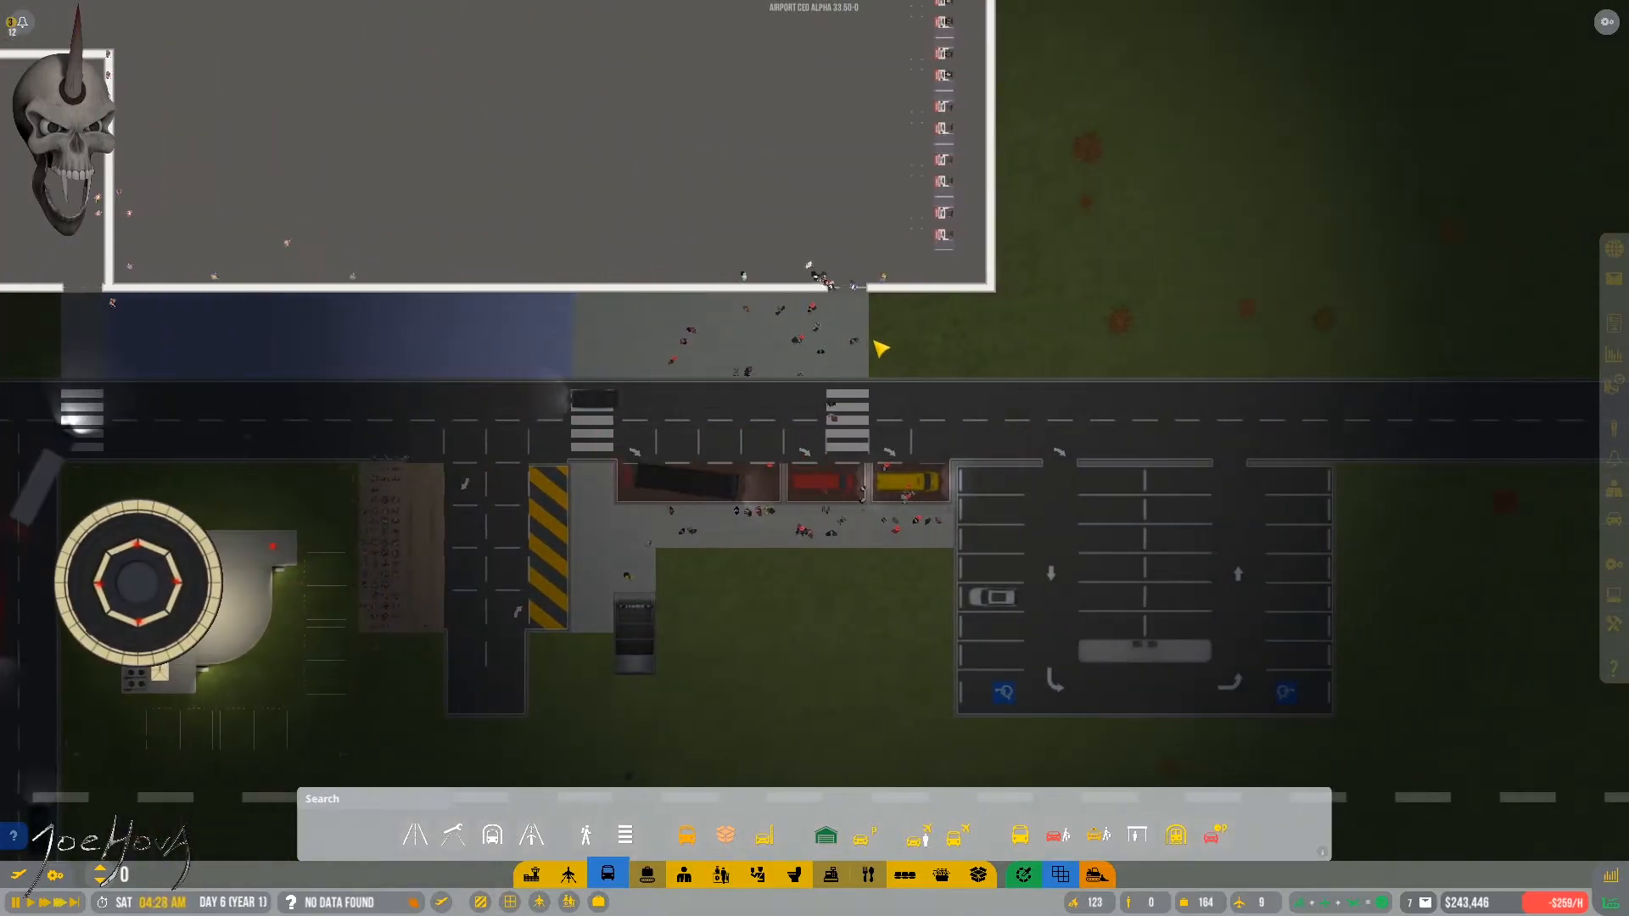
pyautogui.click(585, 834)
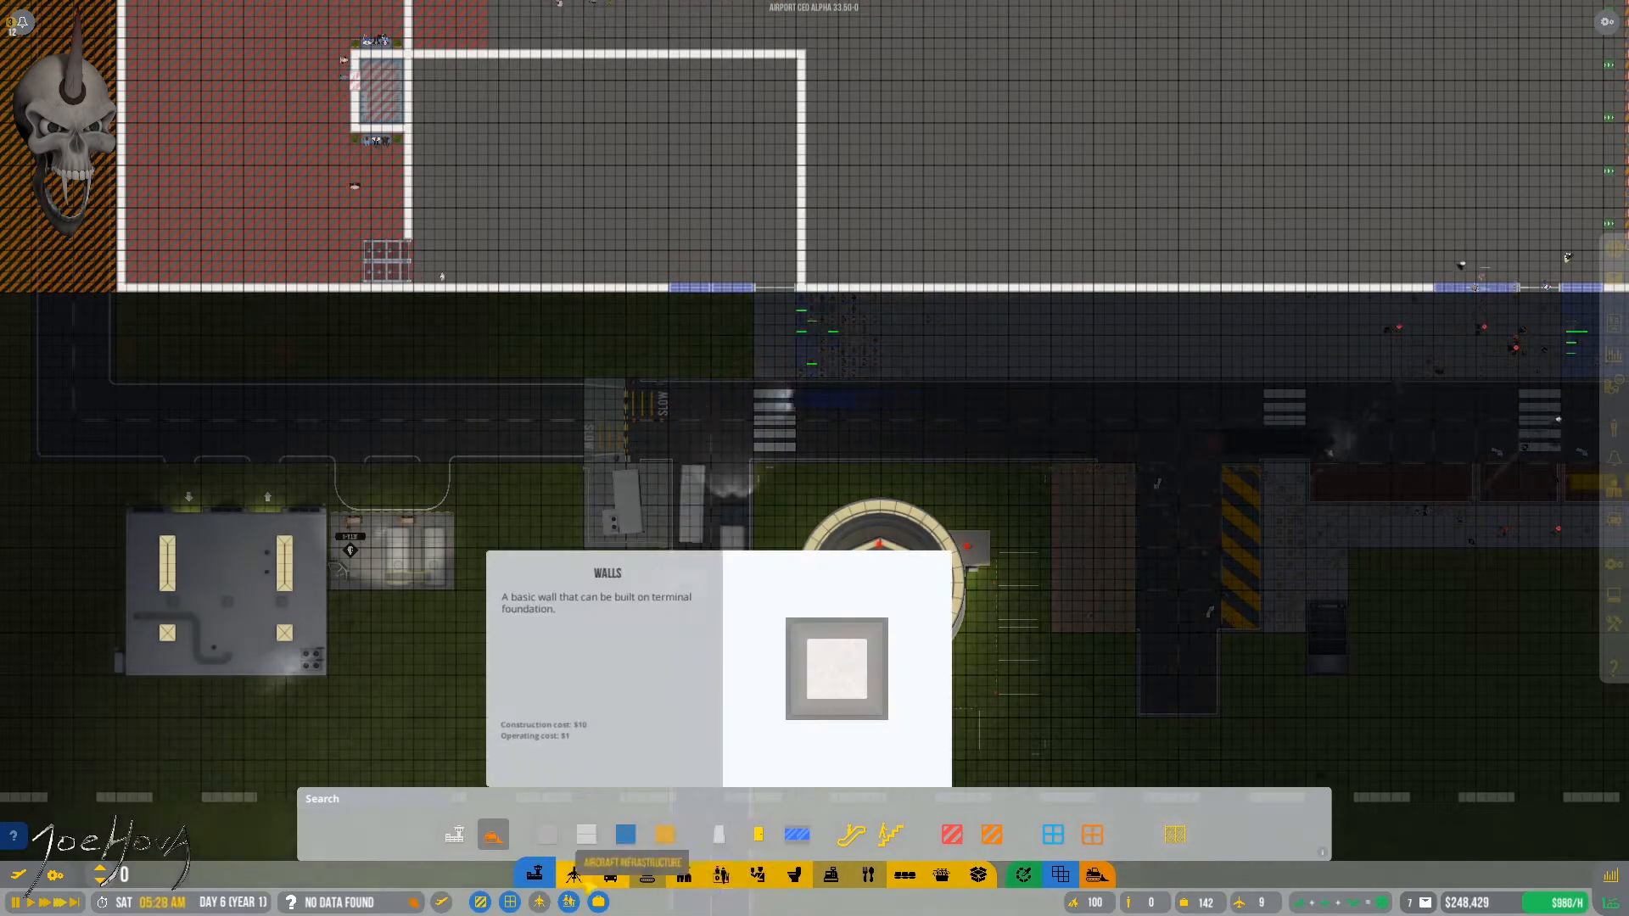
# Step: Show the aircraft infrastructure category in the bottom toolbar
pyautogui.click(608, 876)
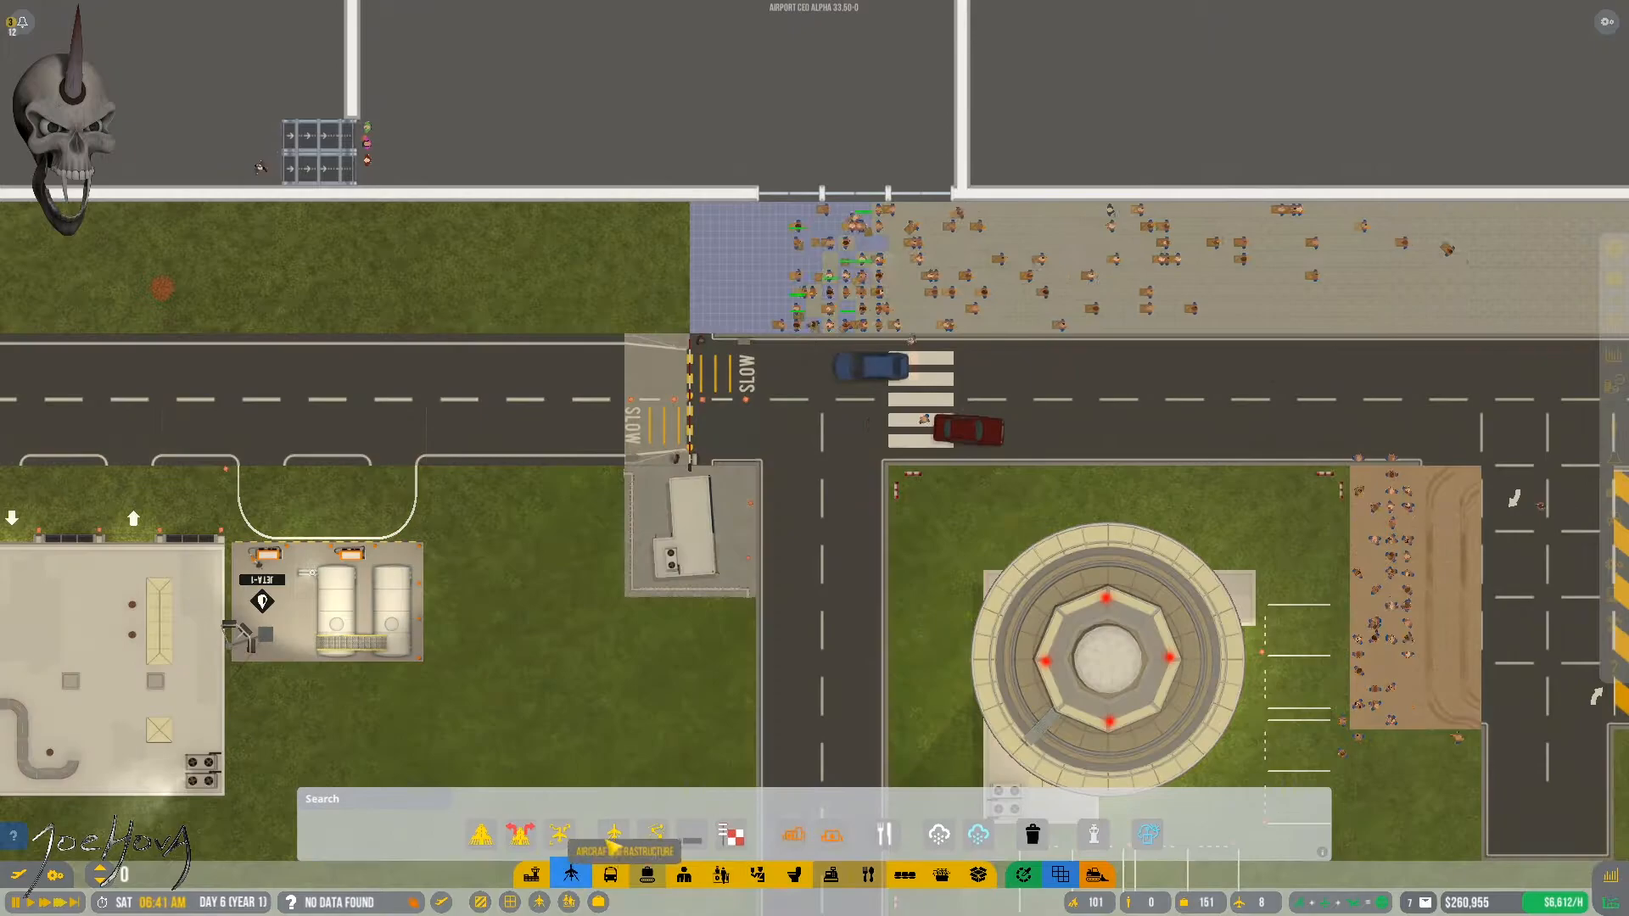
# Step: Pick a concrete tile price variation from the airport utility buildings
pyautogui.click(730, 835)
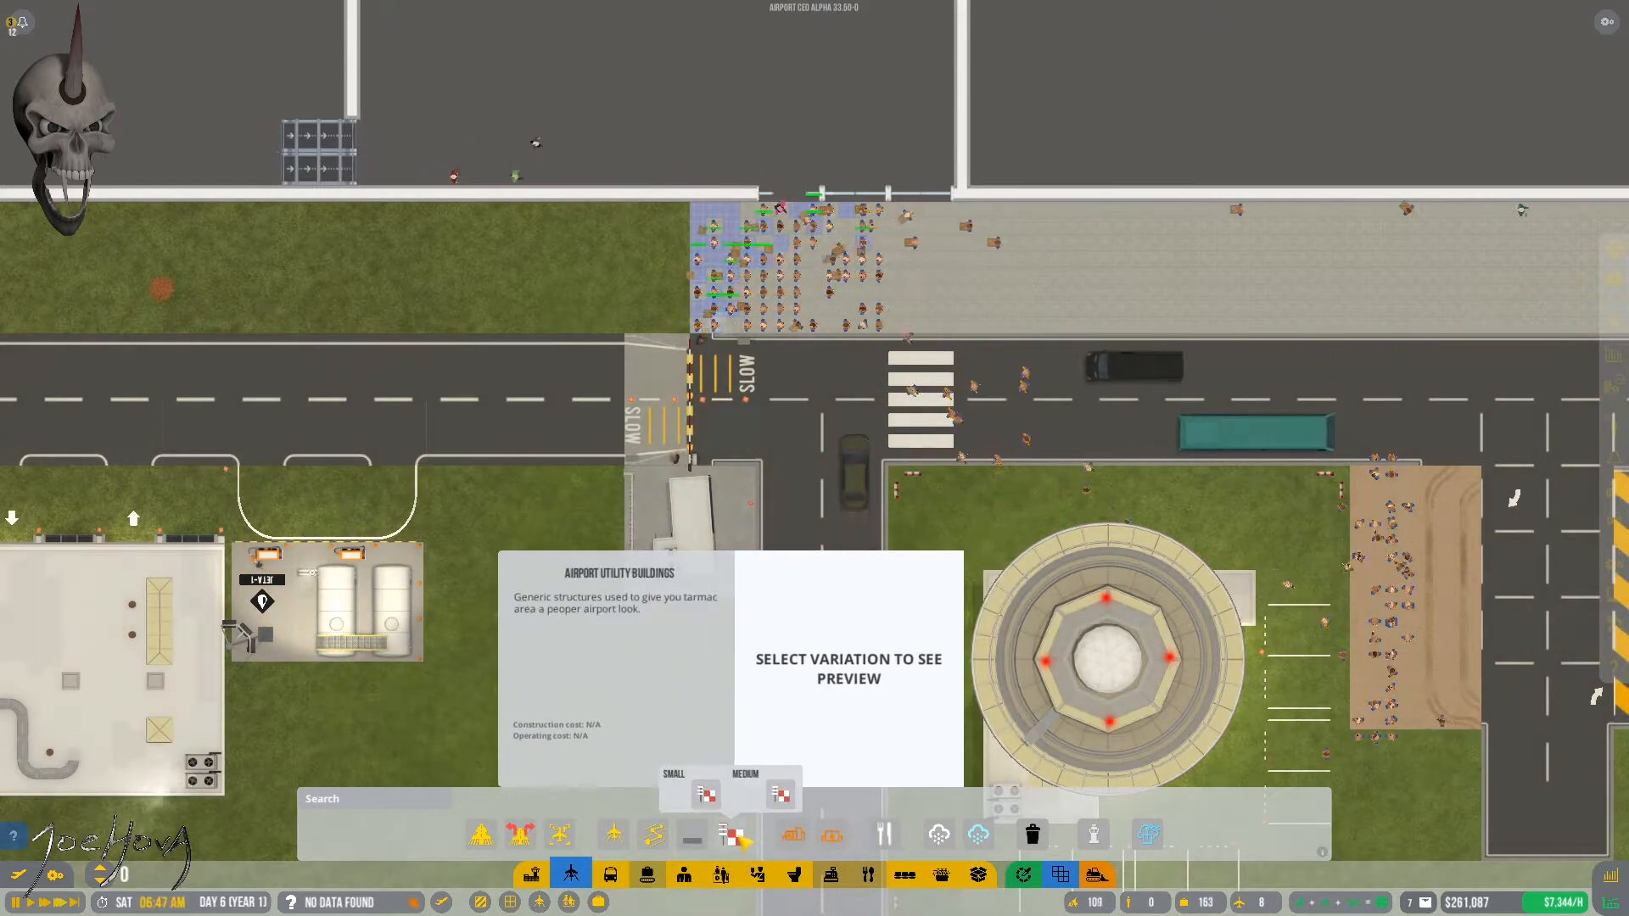
pyautogui.click(730, 836)
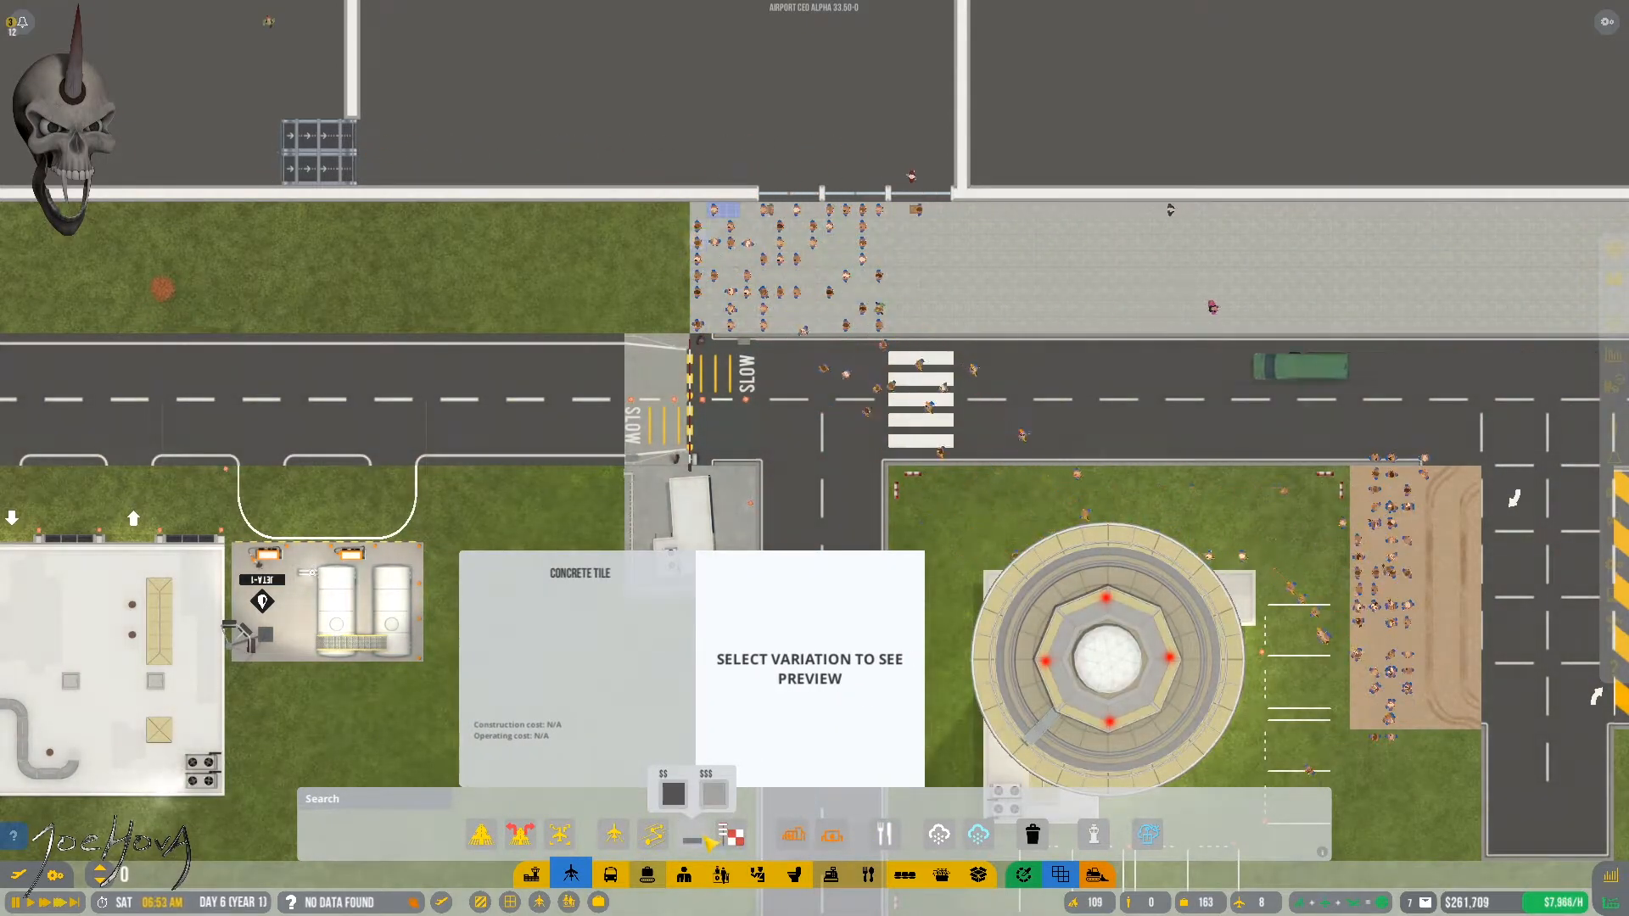
pyautogui.click(671, 790)
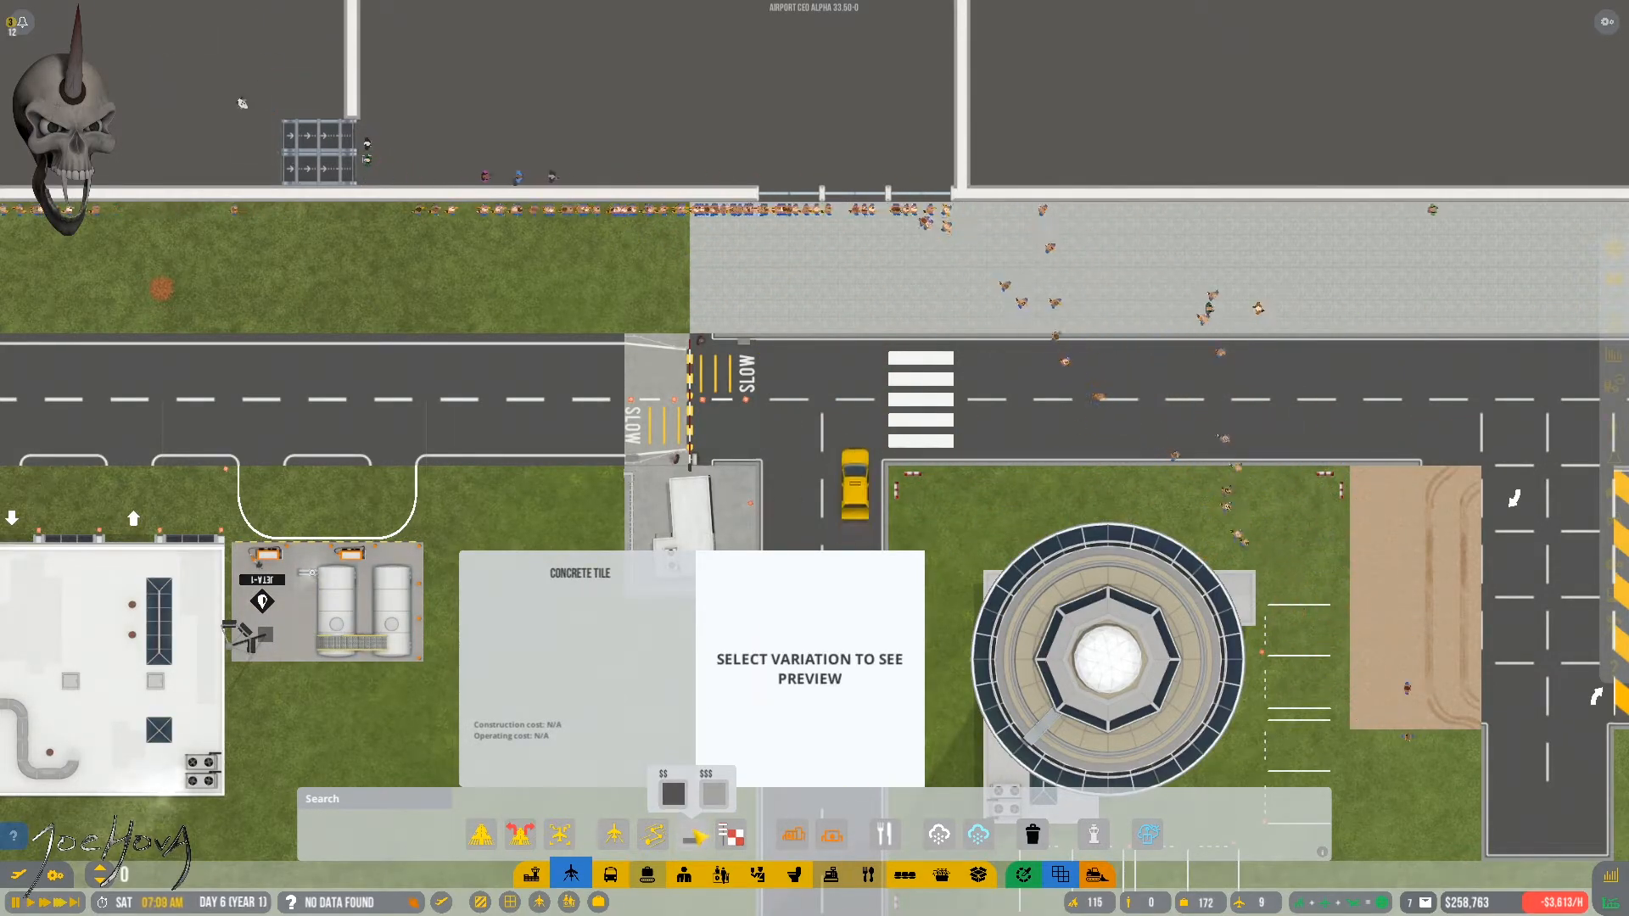
pyautogui.click(715, 793)
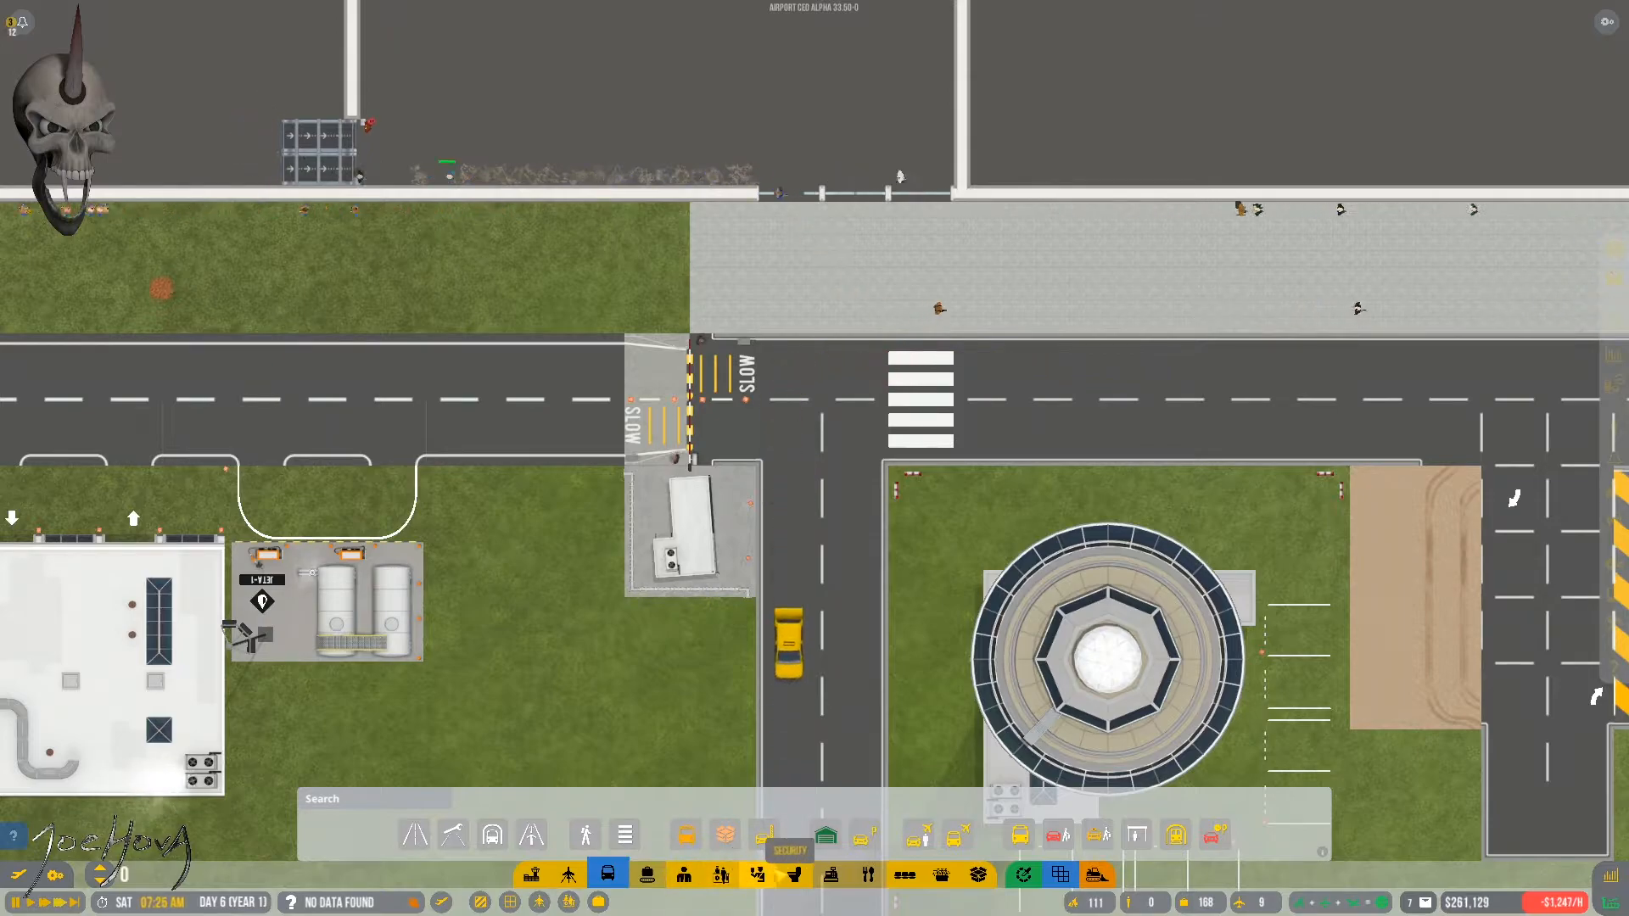
# Step: Select the security fence for placement along the airport boundary
pyautogui.click(752, 874)
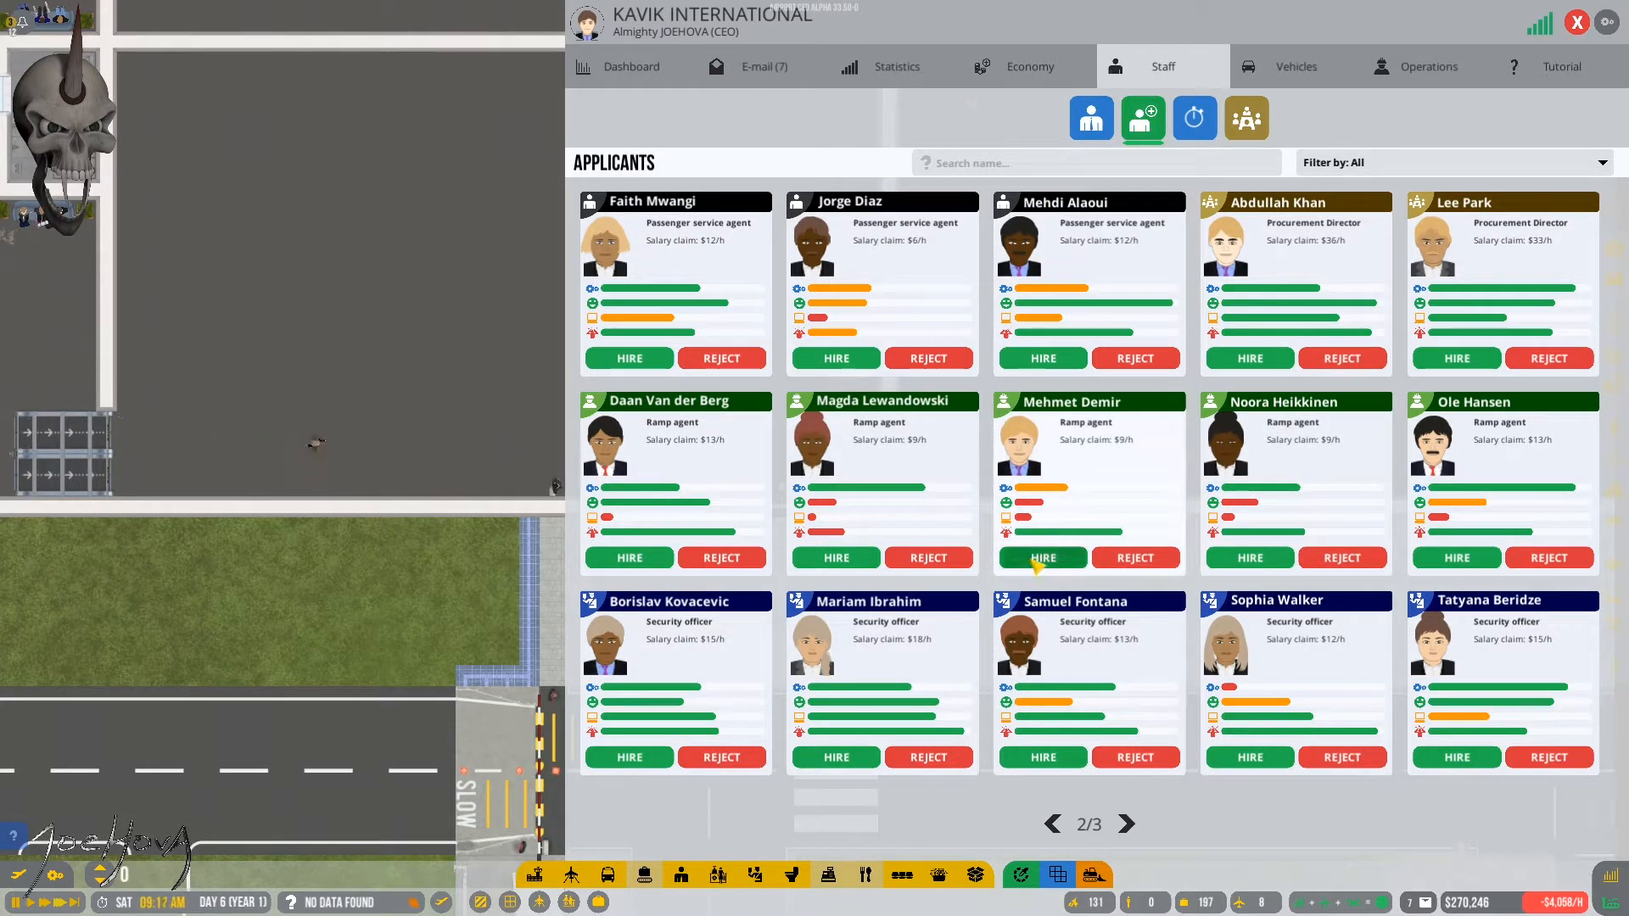
# Step: Hire the ramp agent from the applicants list
pyautogui.click(1042, 558)
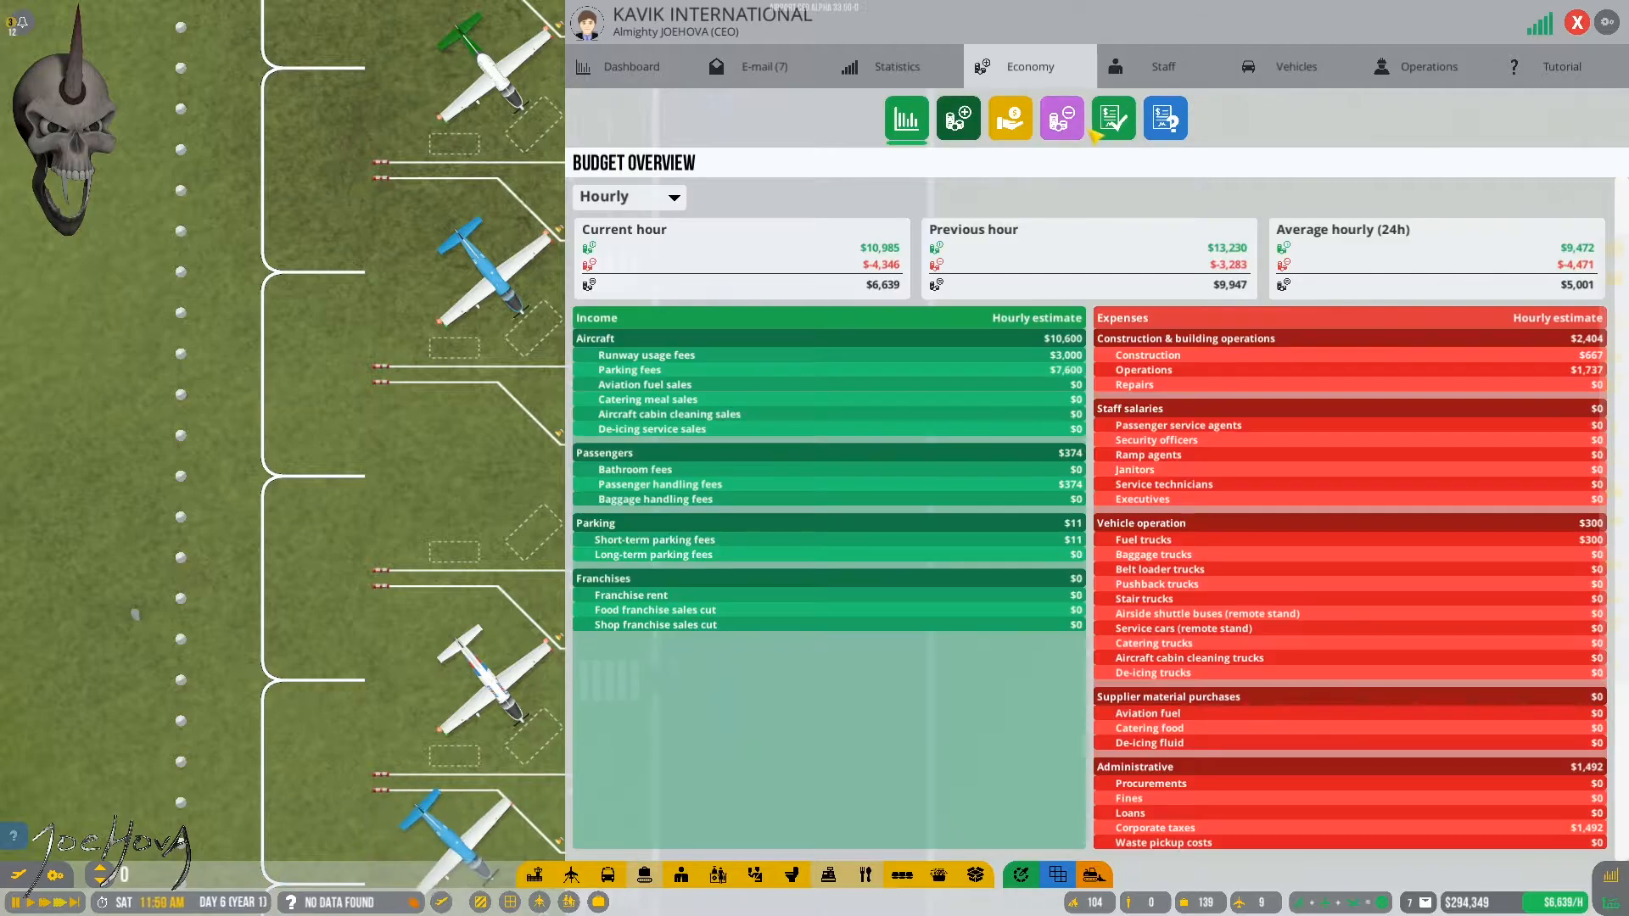
# Step: Unlock the Baggage handling service from the procurement catalogue
pyautogui.click(1062, 118)
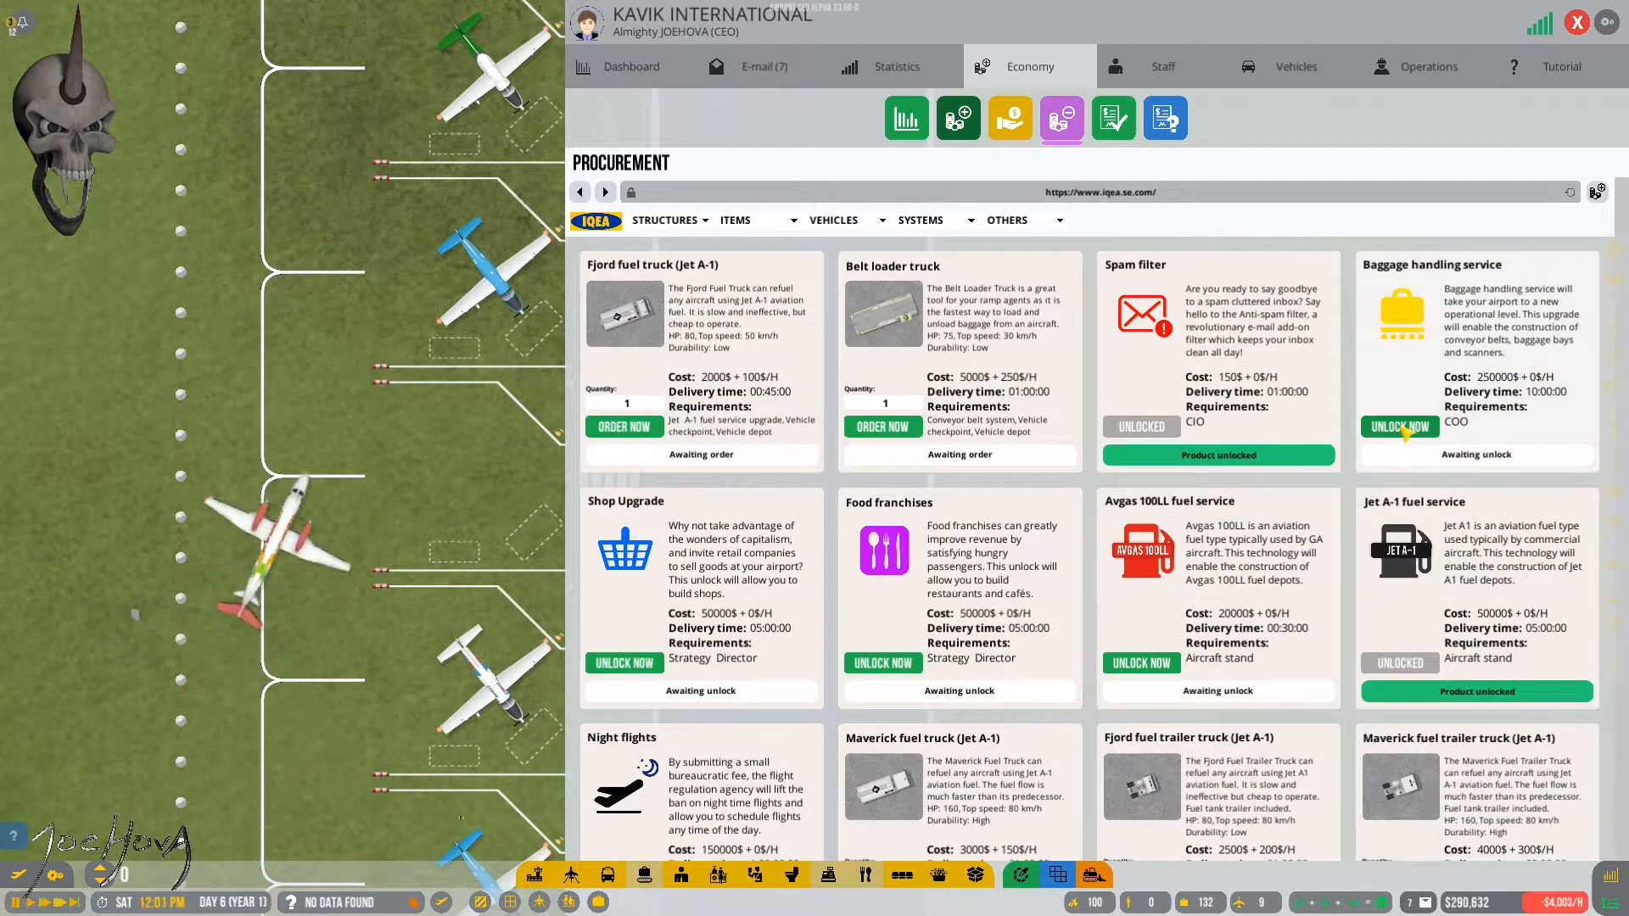
pyautogui.click(1400, 427)
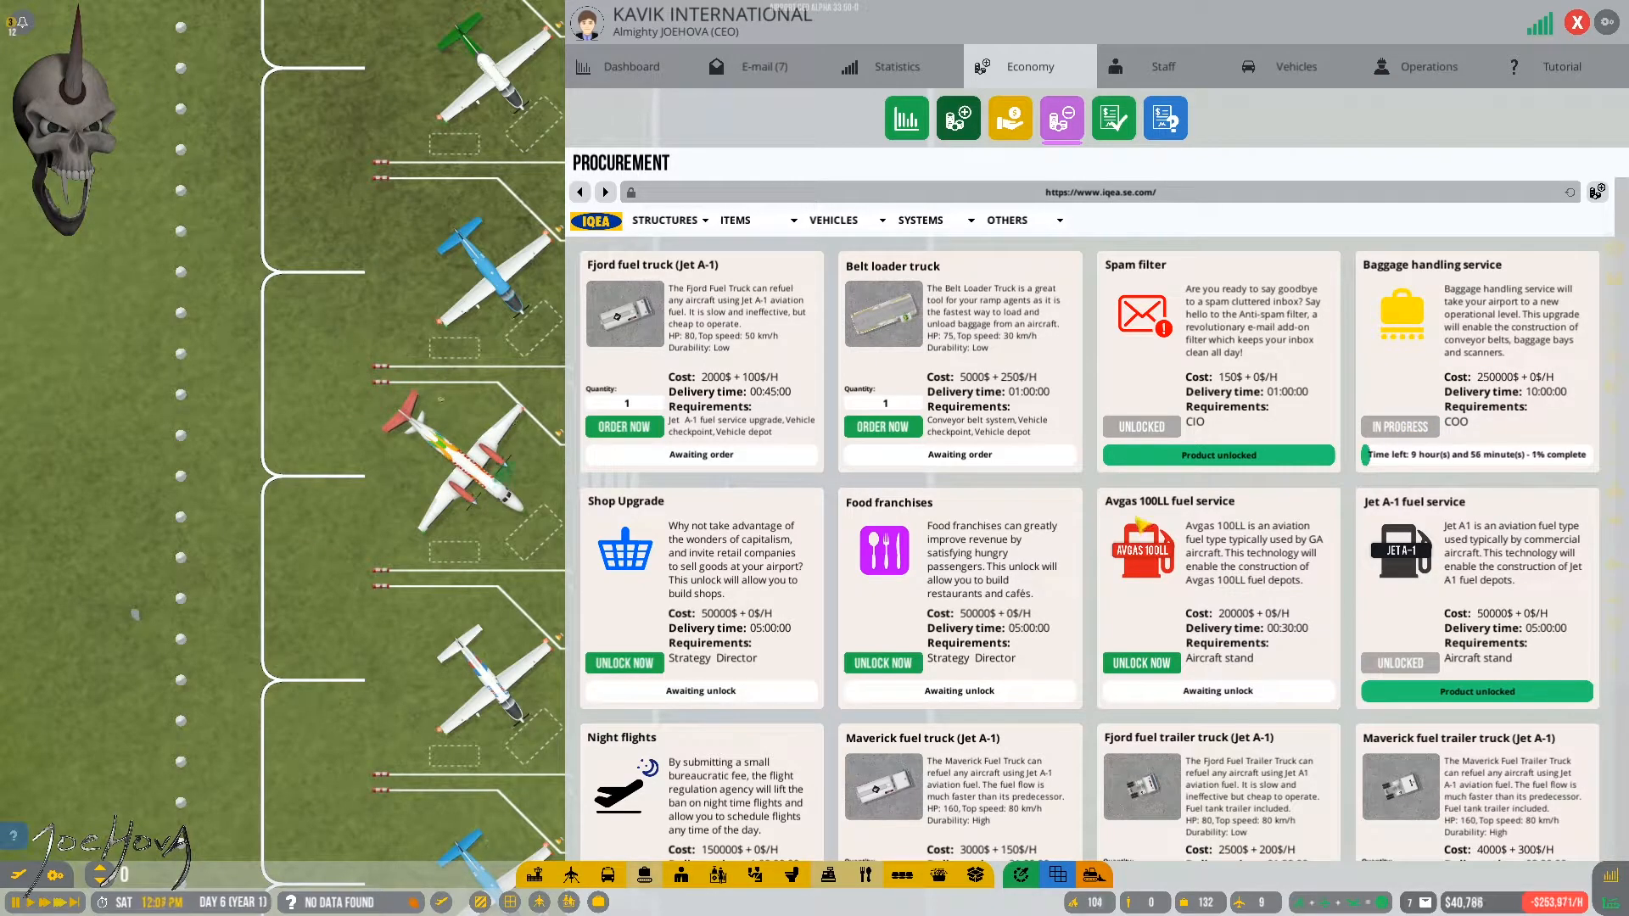
pyautogui.scroll(-3)
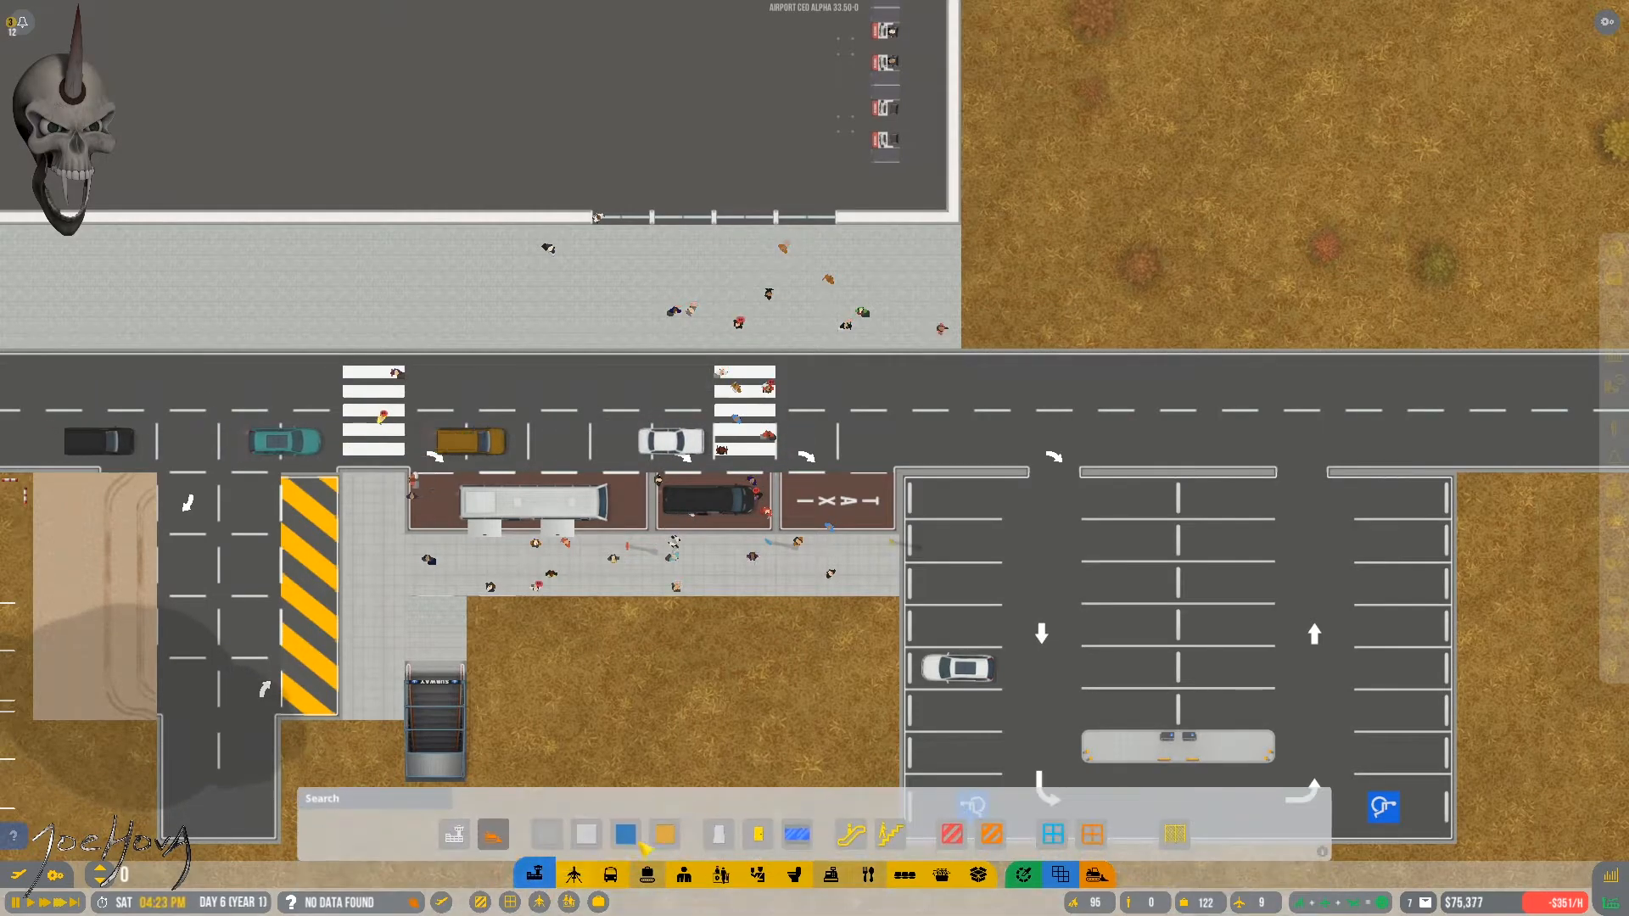
# Step: Choose the window item and place windows along the terminal's front wall
pyautogui.click(796, 835)
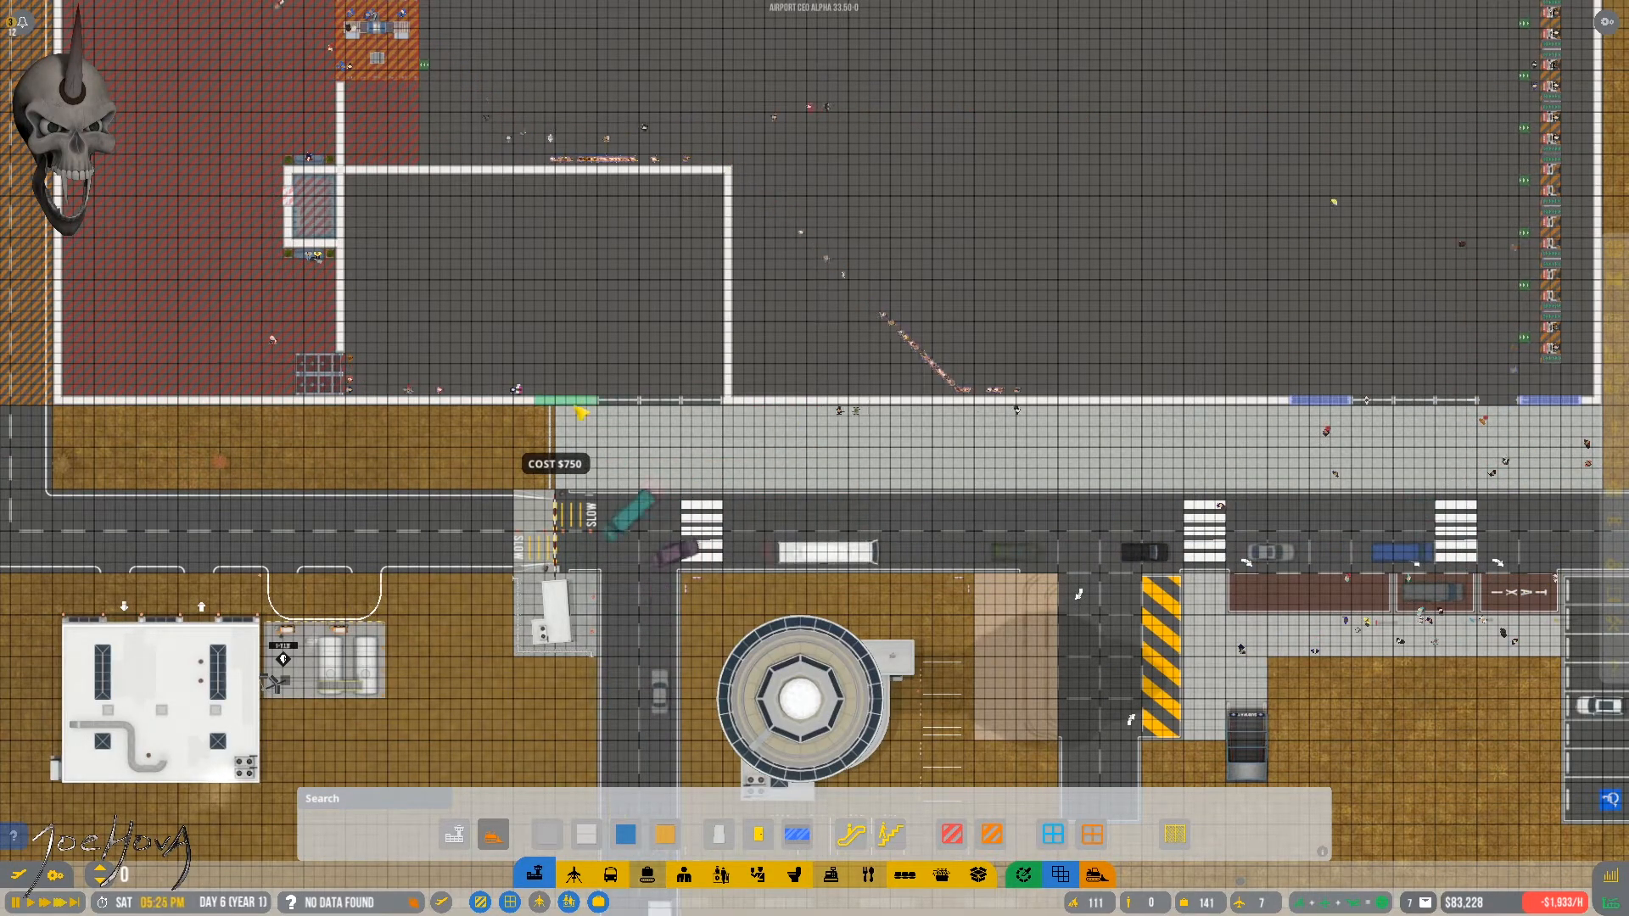
pyautogui.click(798, 835)
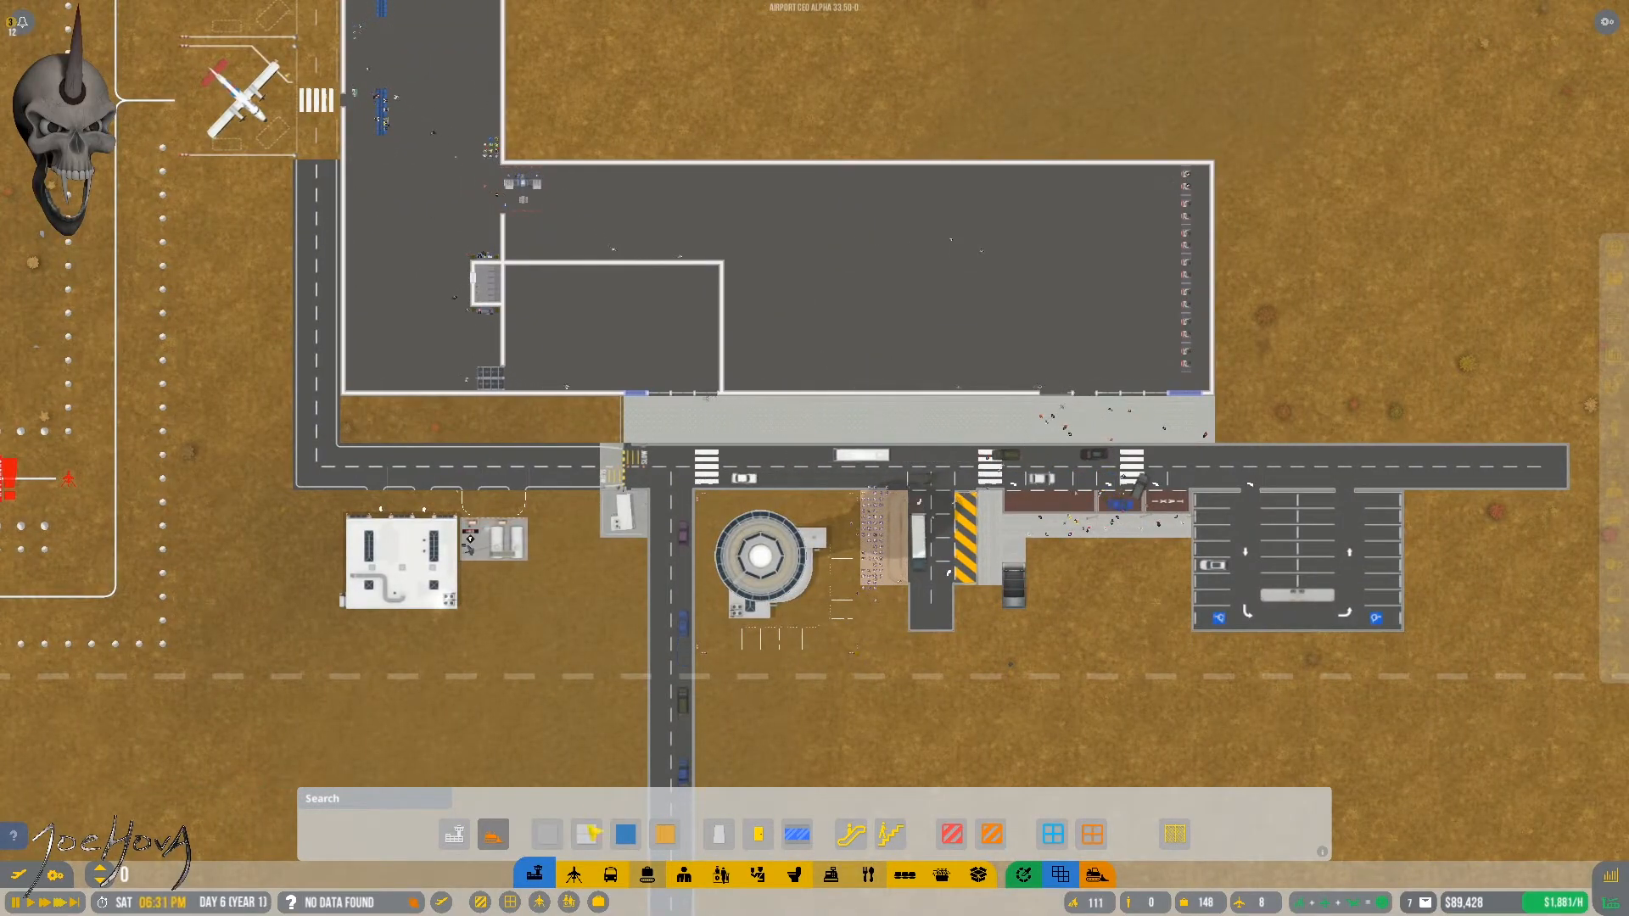
# Step: Reopen the procurement catalogue and scroll to the Baggage handling progress, now 69%
pyautogui.click(572, 874)
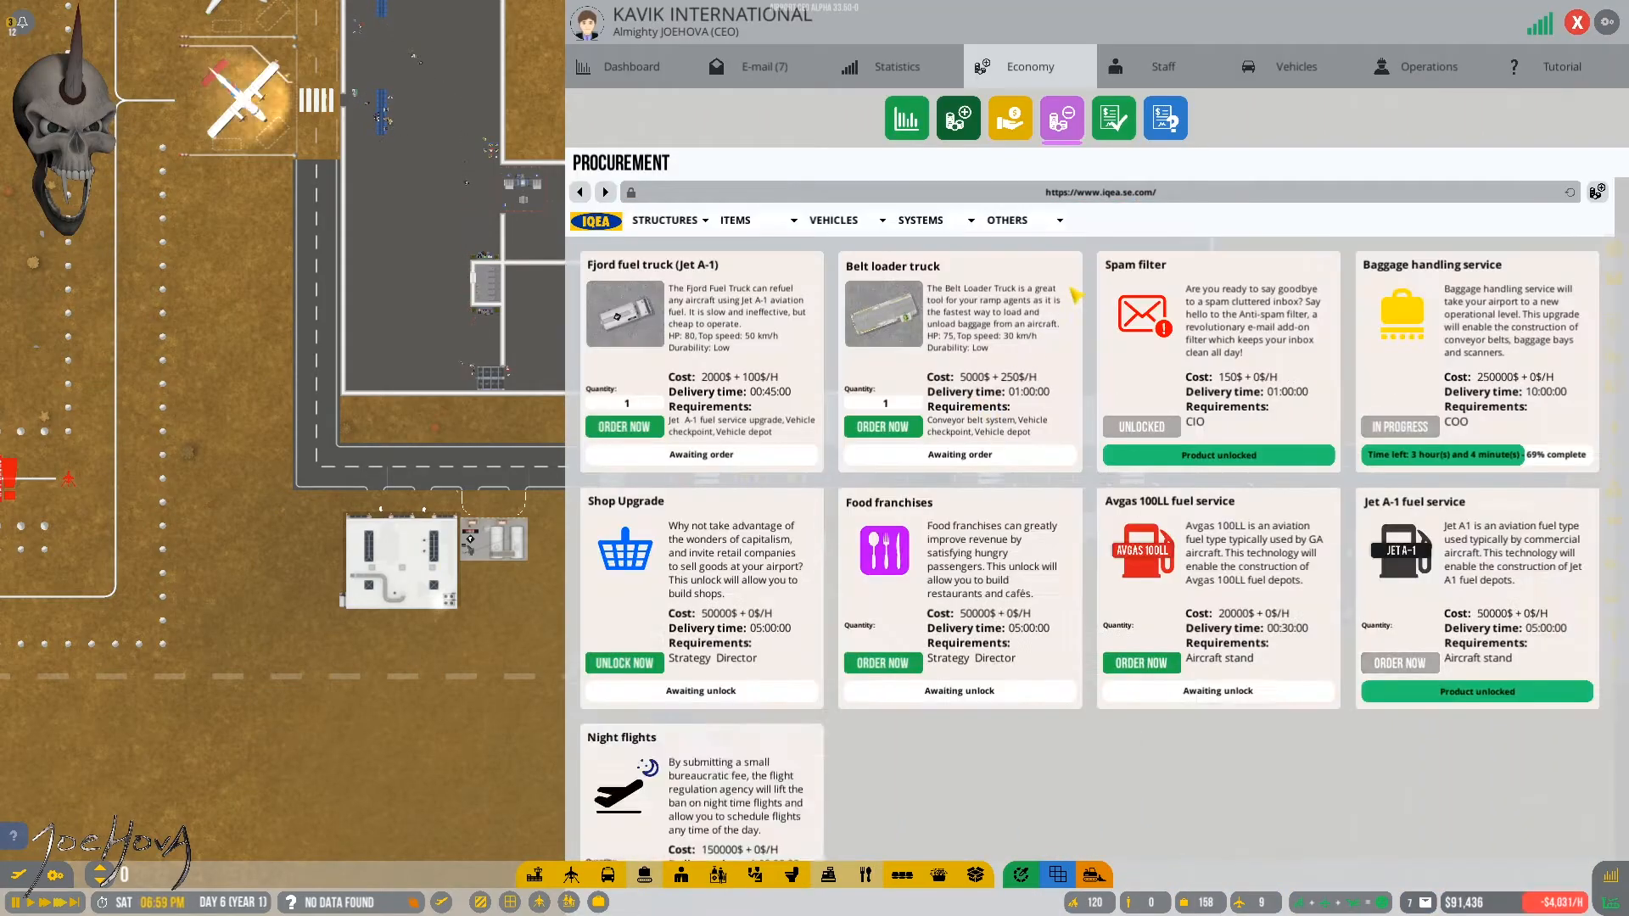
pyautogui.scroll(-3)
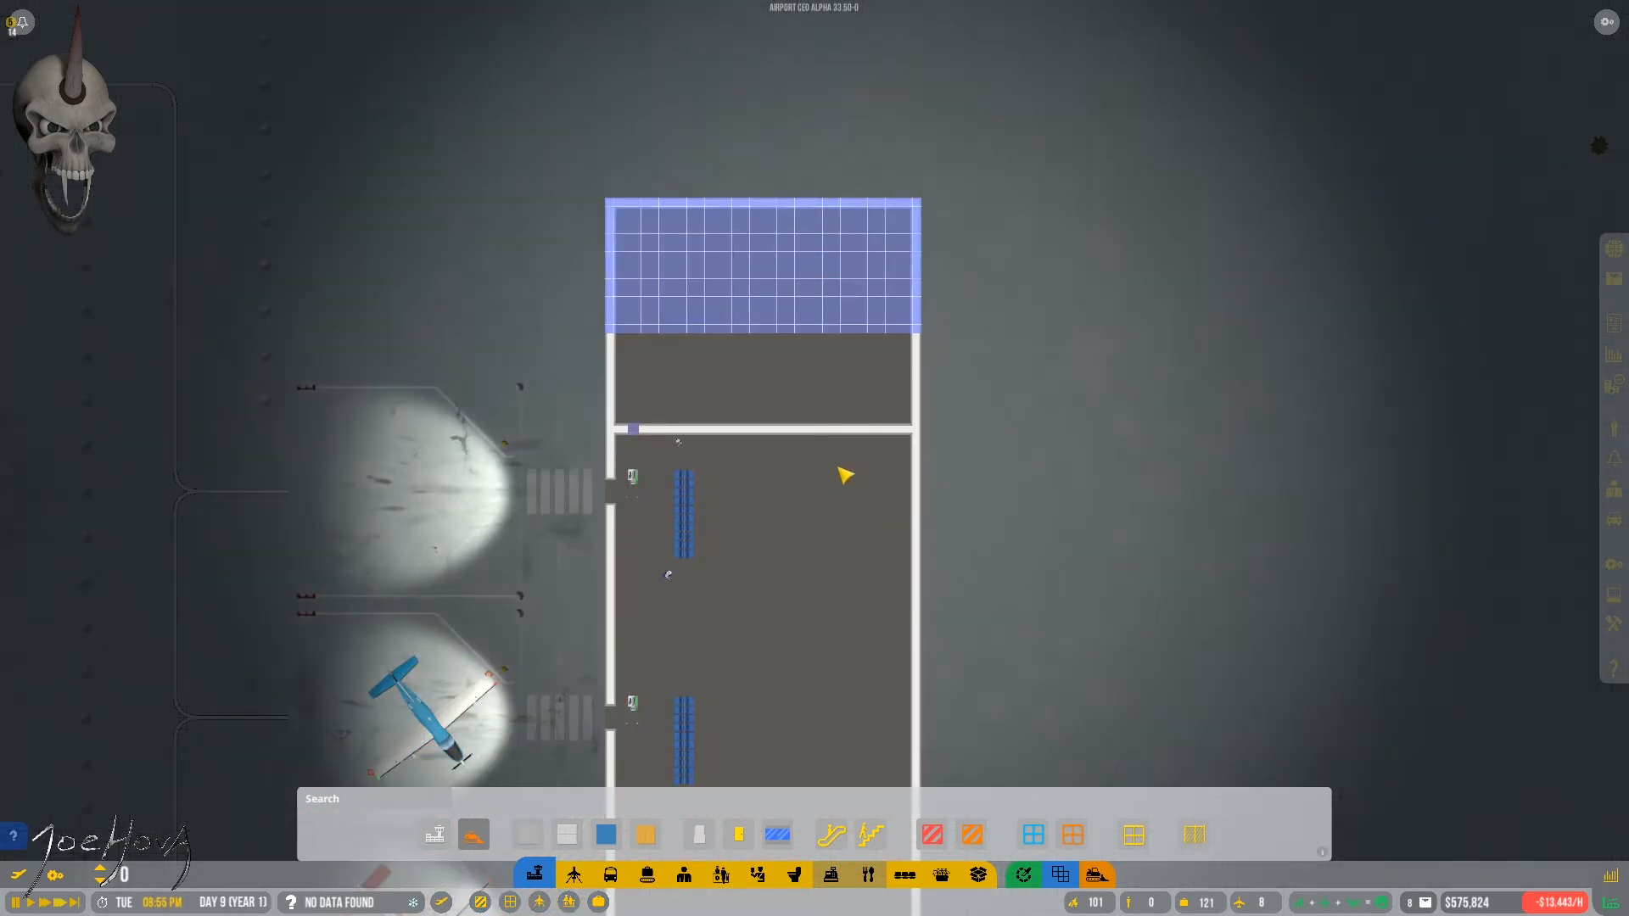
# Step: Place the Baggage Bay zone across the terminal's upper back room
pyautogui.click(737, 834)
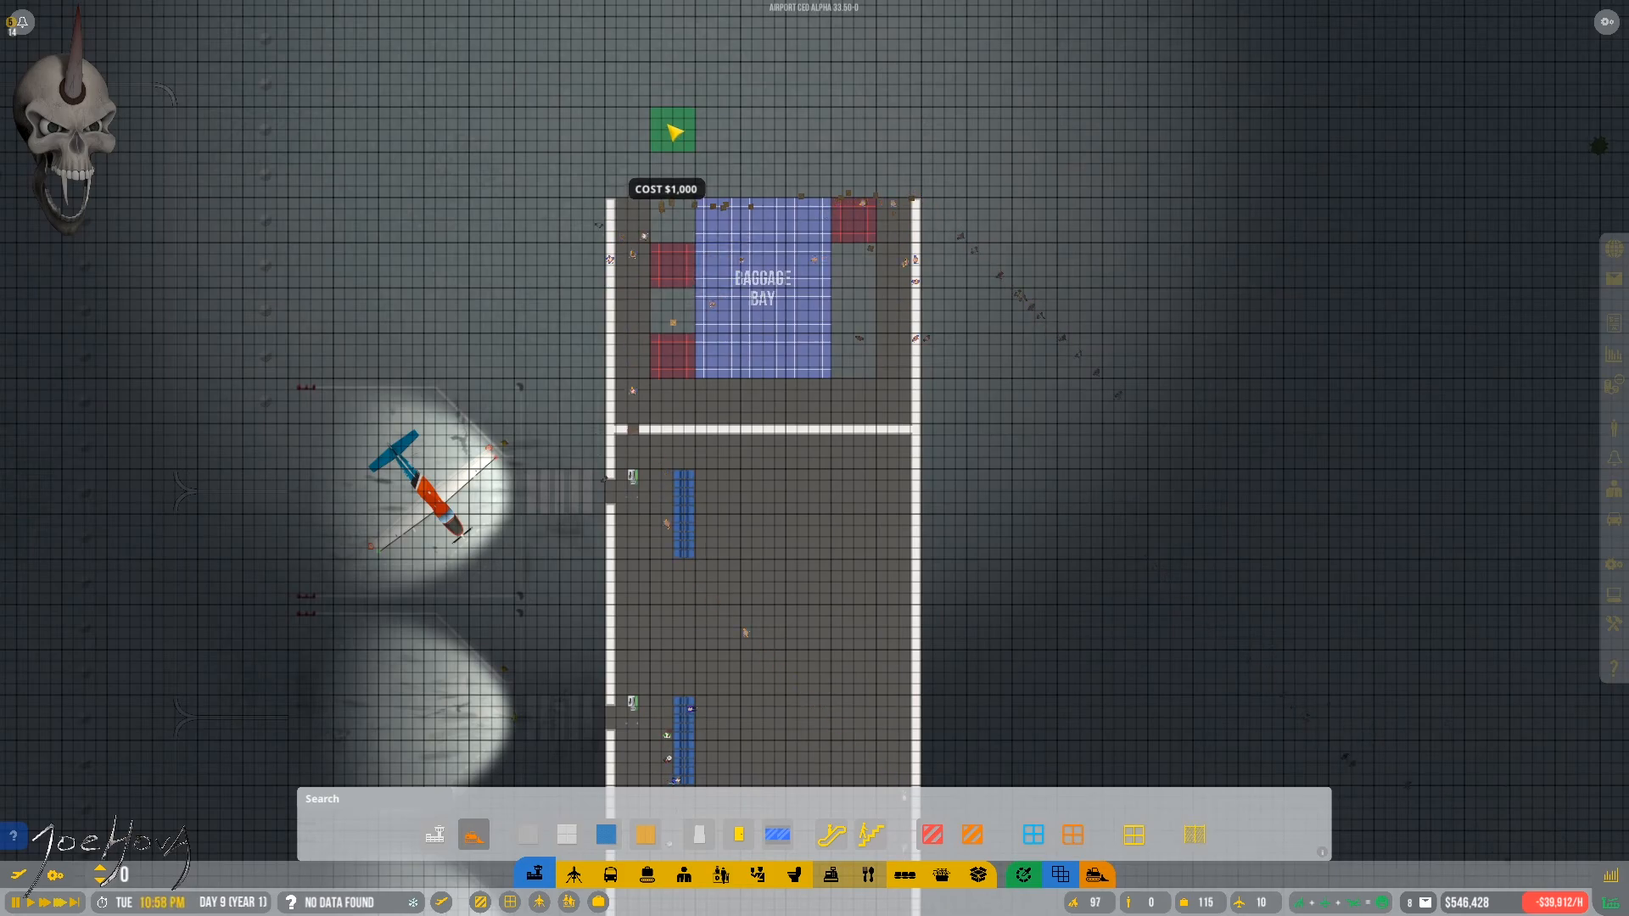
# Step: Add a connection piece beside the baggage bay and bring up the Service Road options
pyautogui.click(566, 835)
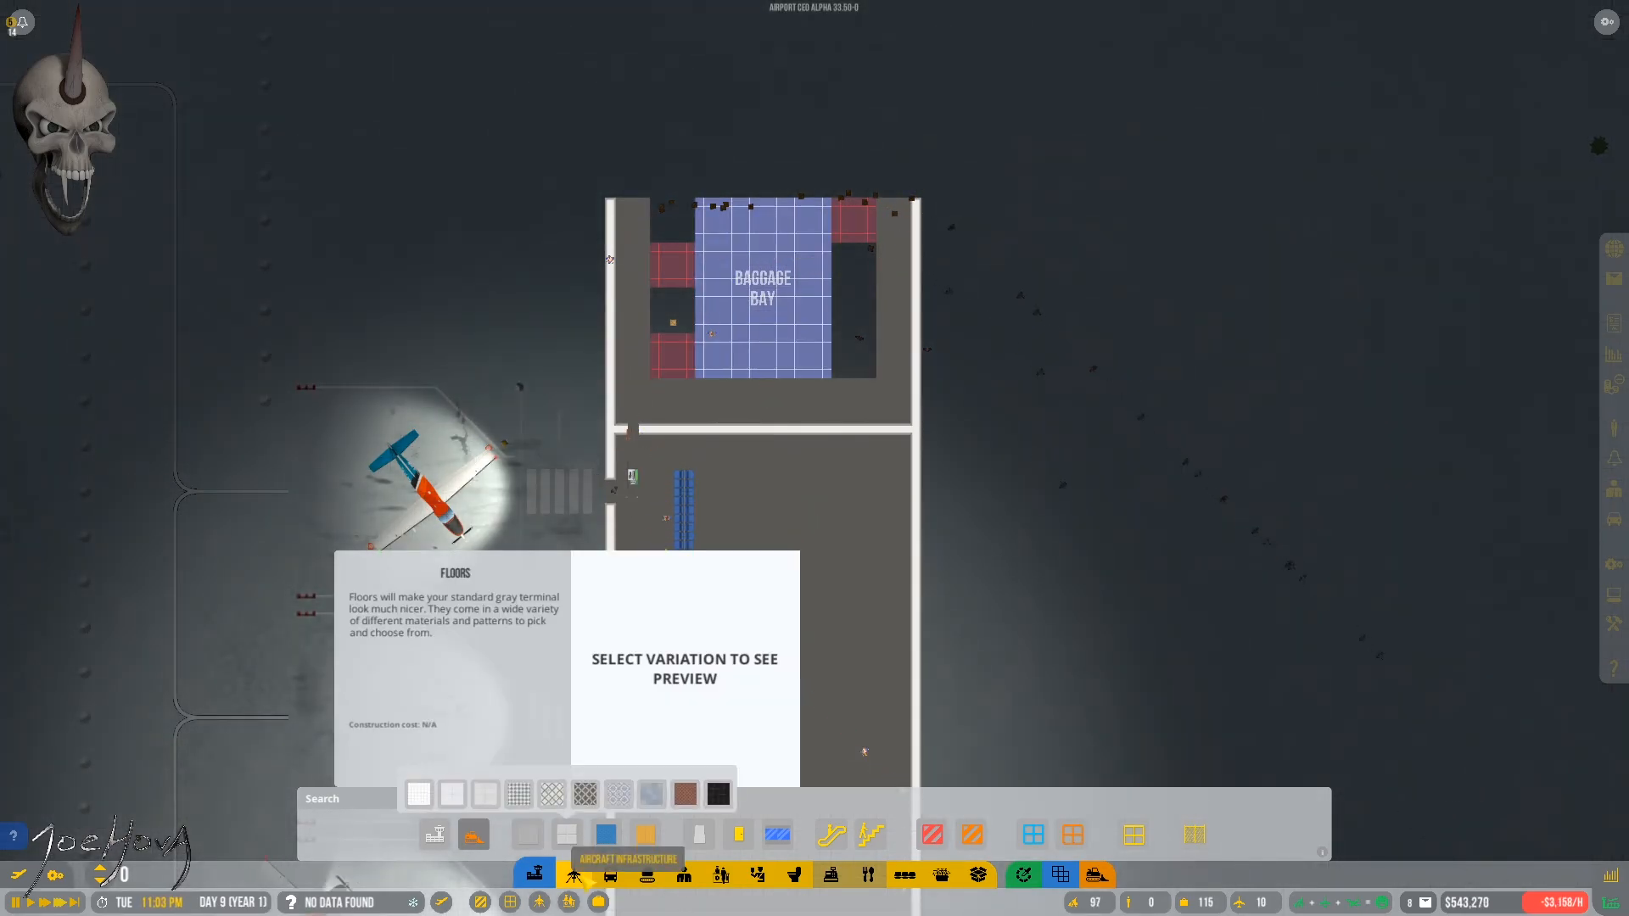
pyautogui.click(604, 875)
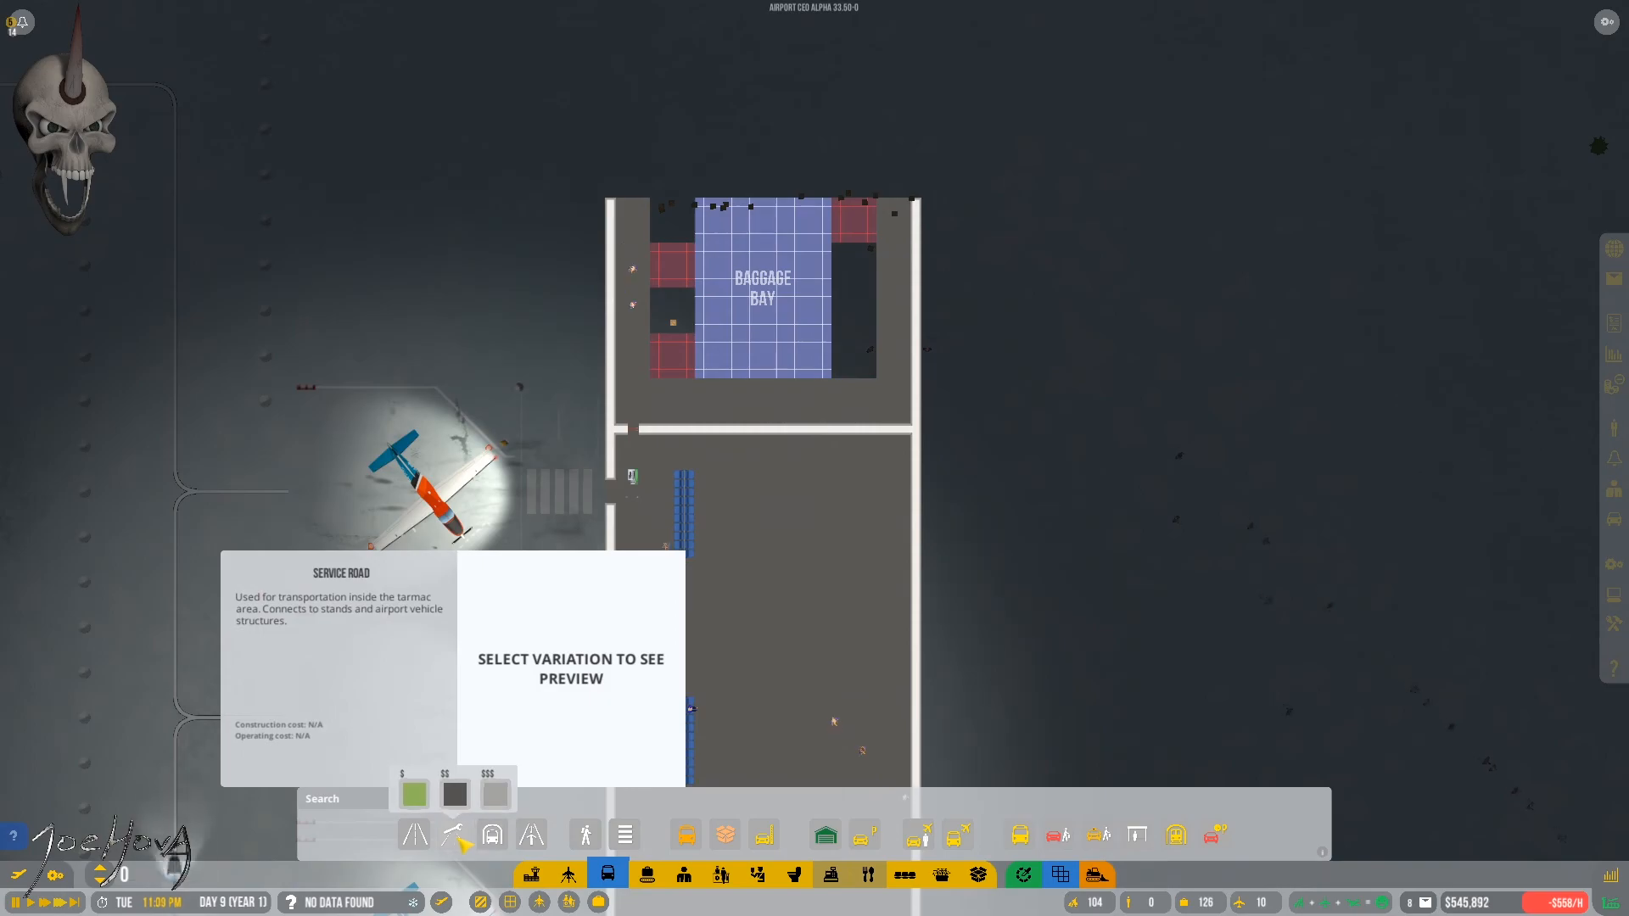